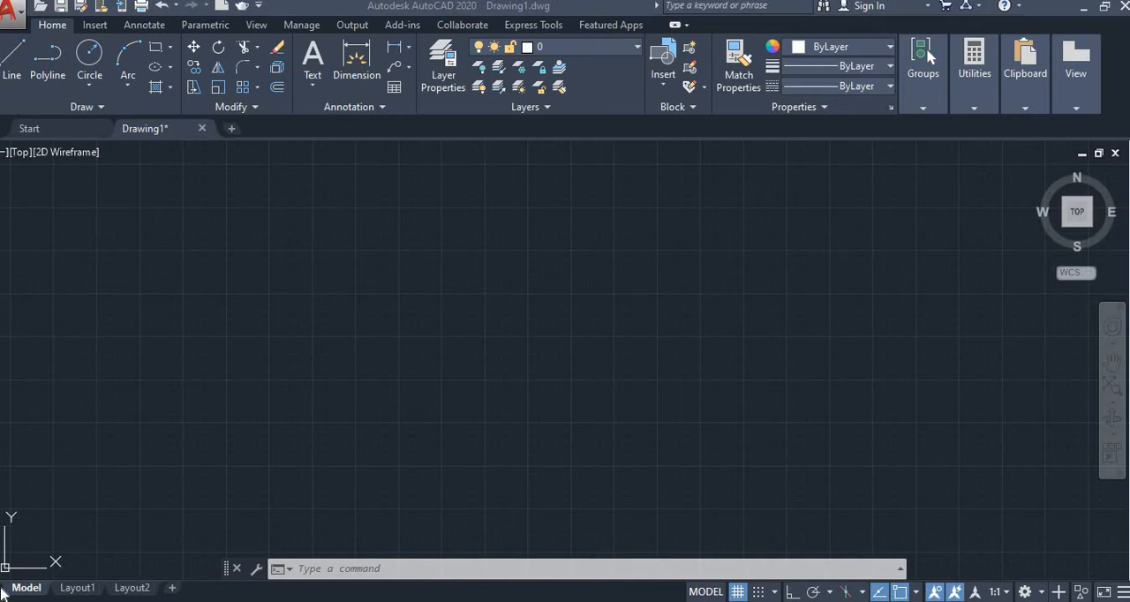
pyautogui.moveTo(861, 524)
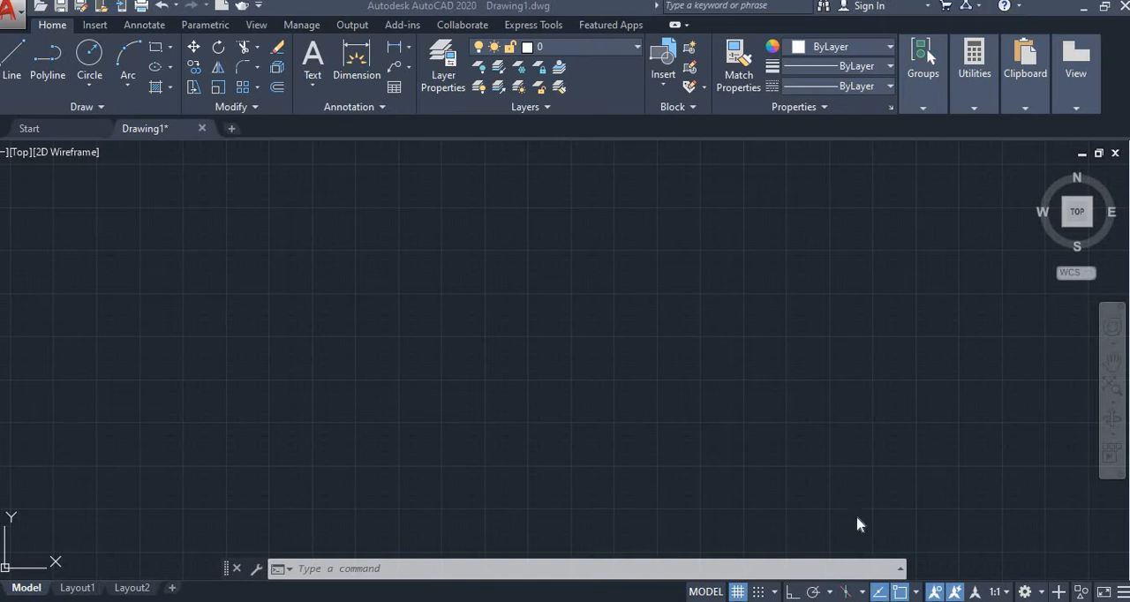
pyautogui.moveTo(401, 49)
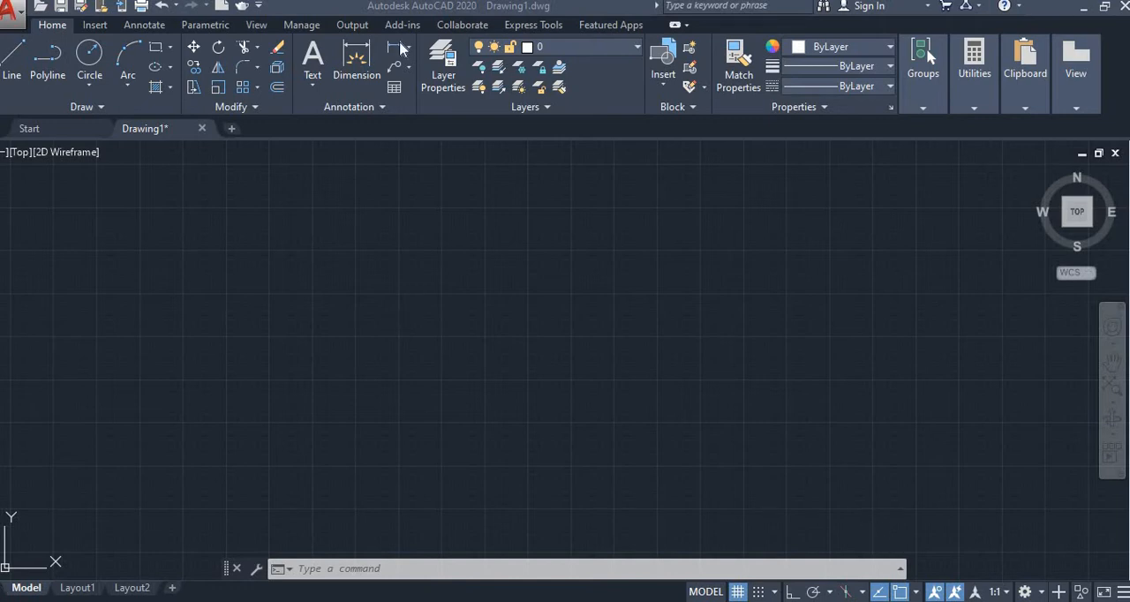
pyautogui.moveTo(802, 134)
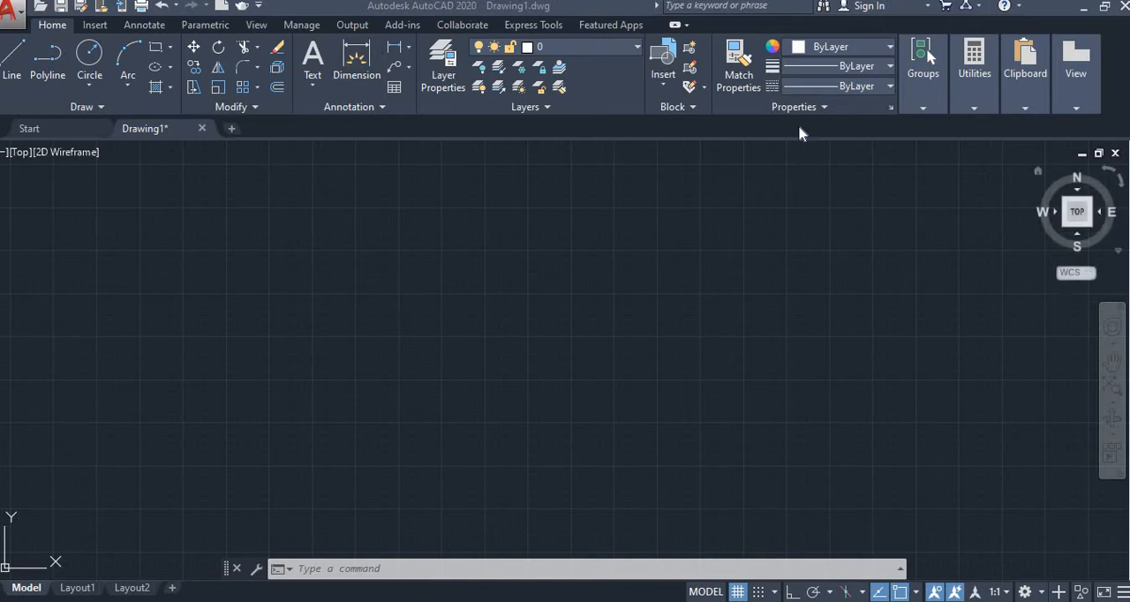
pyautogui.moveTo(168, 88)
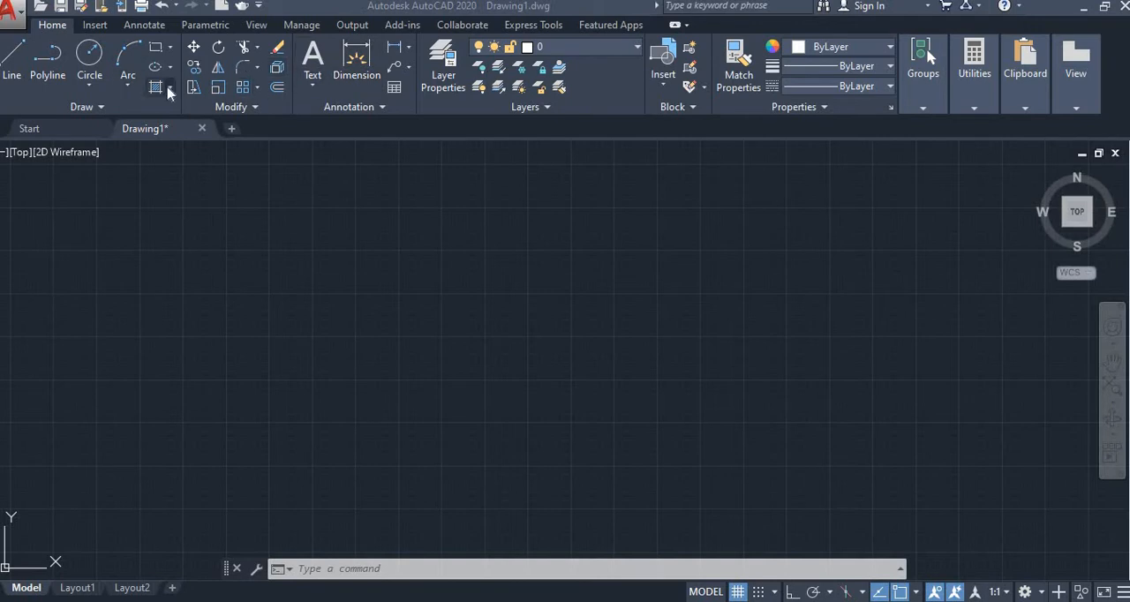
# Expand the Hatch drop-down to list the Hatch, Gradient and Boundary options
pyautogui.click(158, 88)
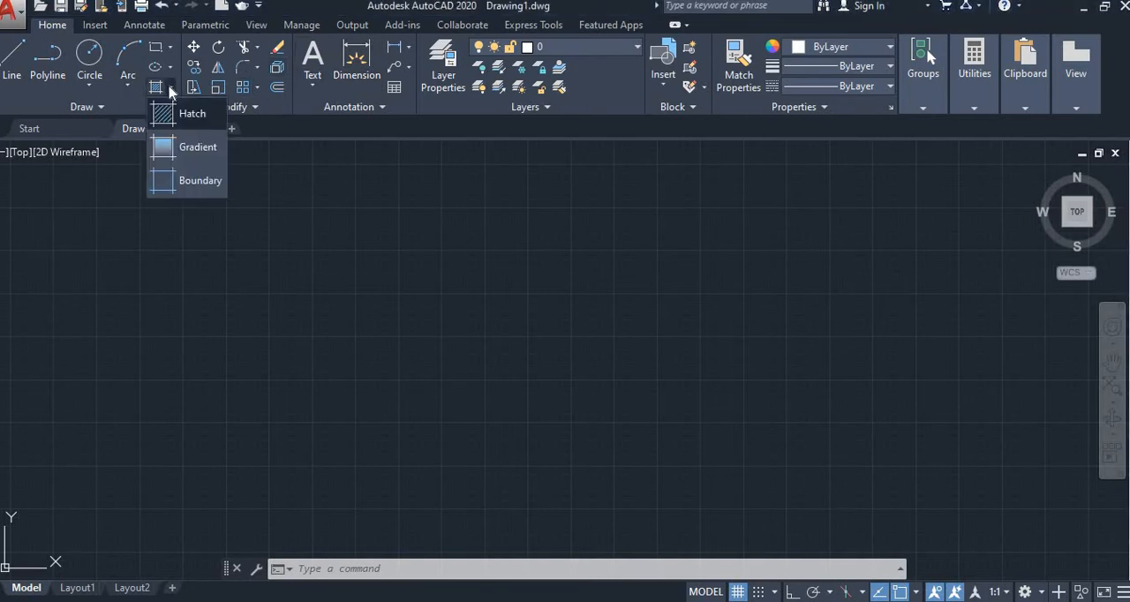
pyautogui.moveTo(181, 162)
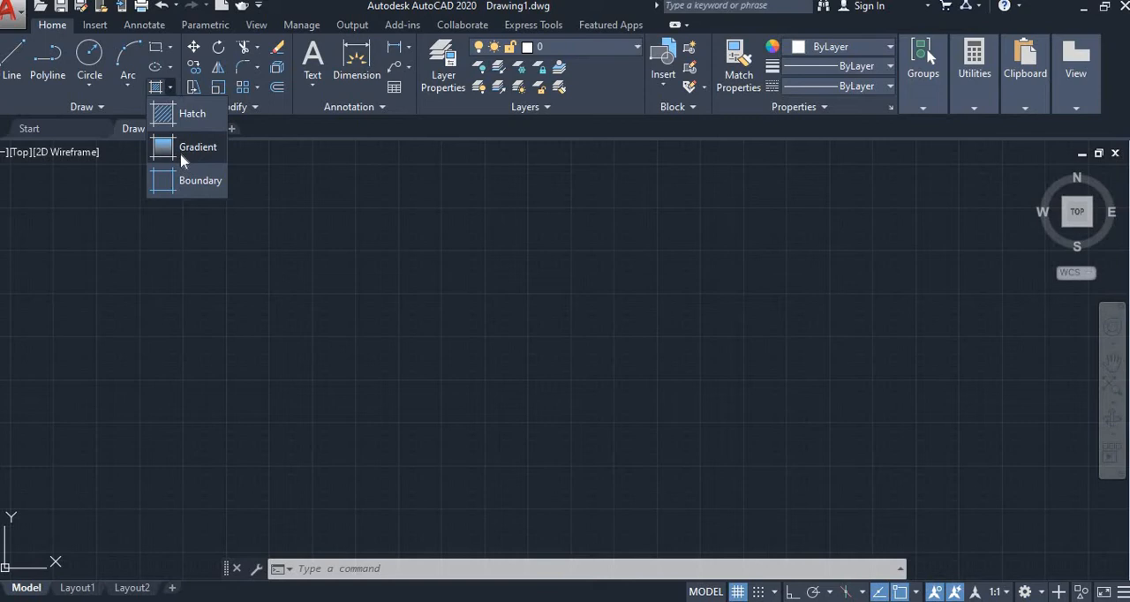
pyautogui.moveTo(191, 113)
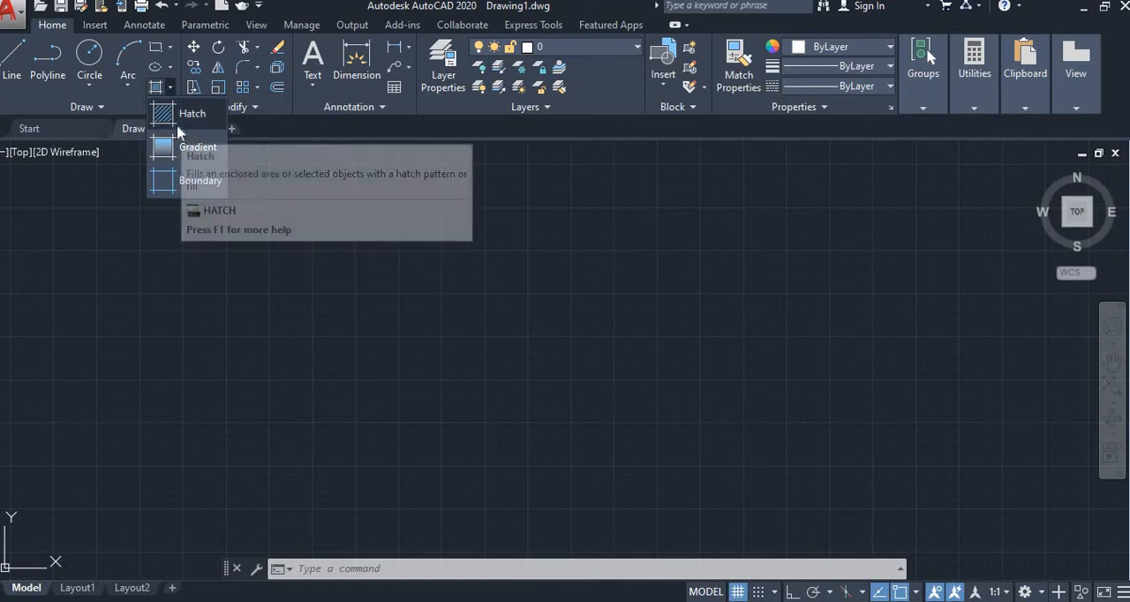
pyautogui.moveTo(186, 180)
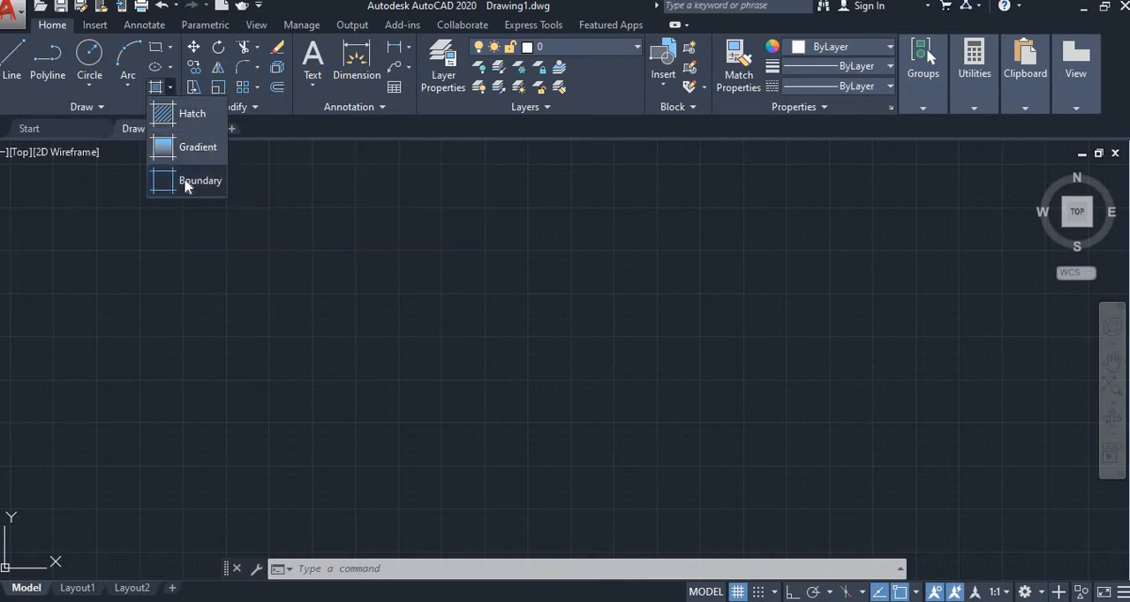
pyautogui.moveTo(260, 247)
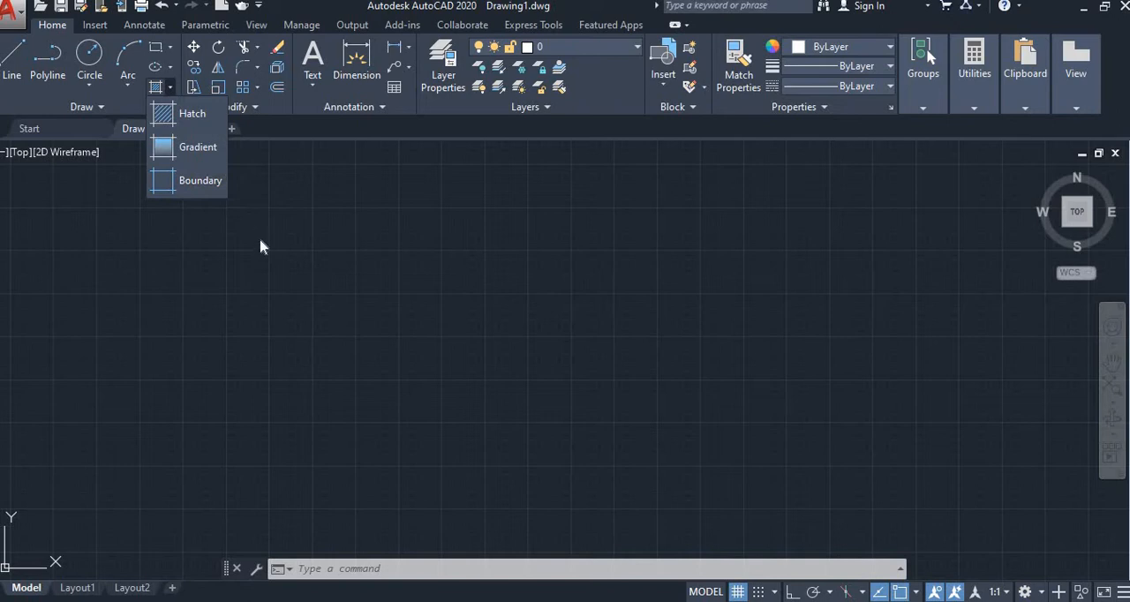
pyautogui.moveTo(181, 124)
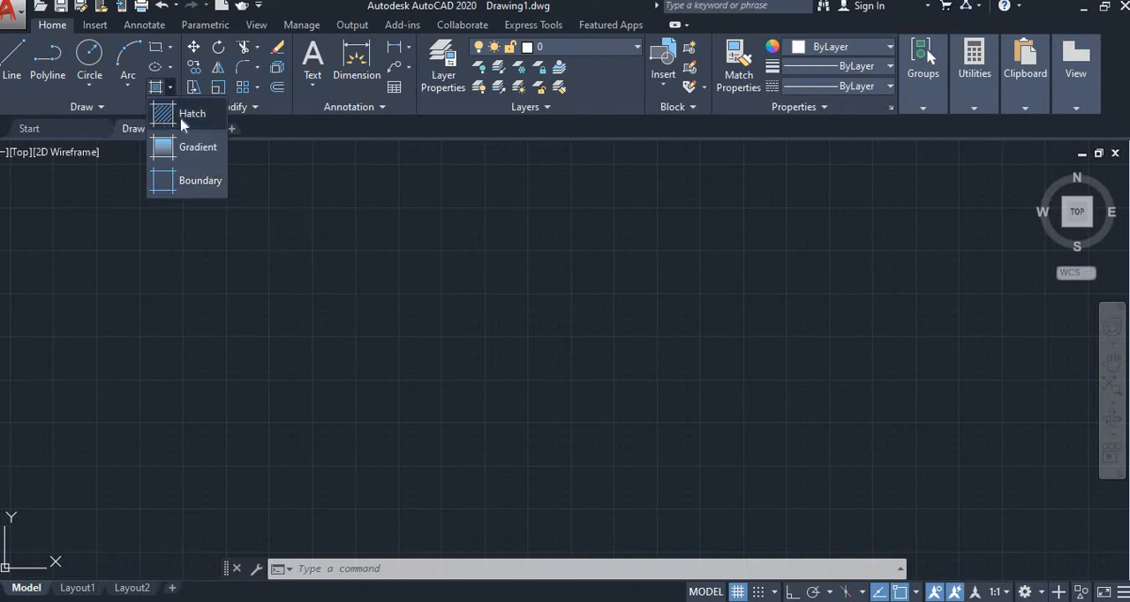
pyautogui.moveTo(192, 113)
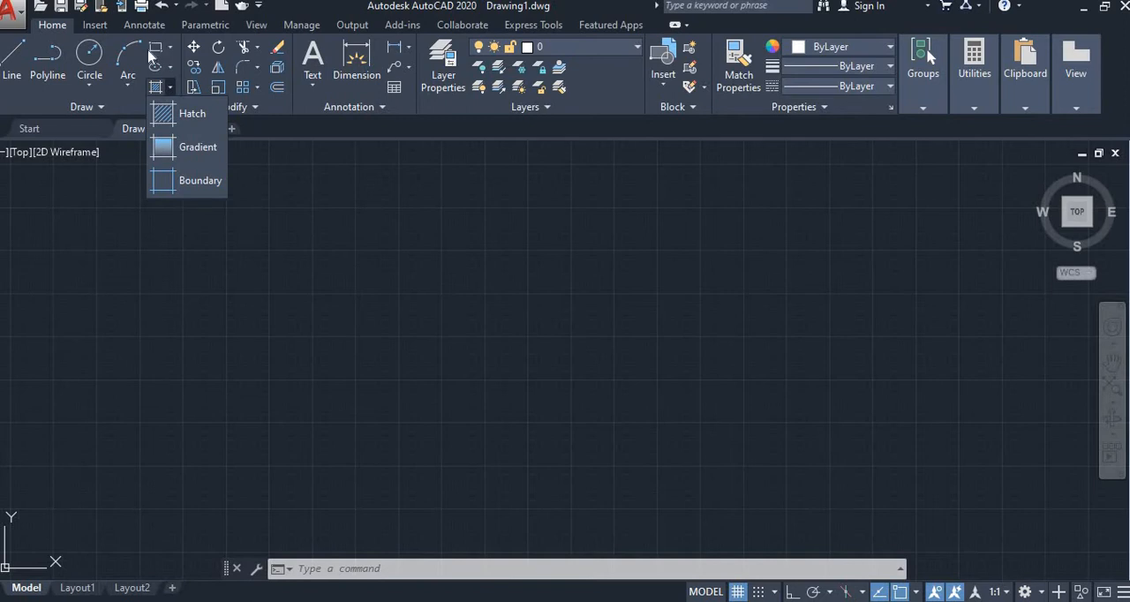
# Draw a rectangle, start Hatch, and choose the ANSI31 diagonal-line pattern
pyautogui.click(156, 86)
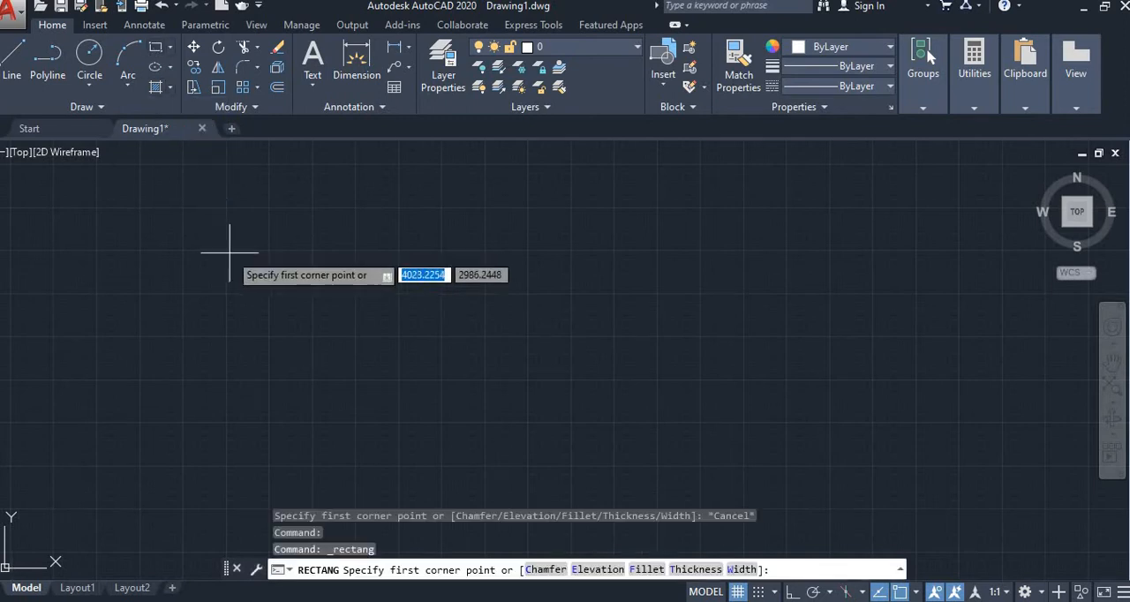
pyautogui.click(226, 265)
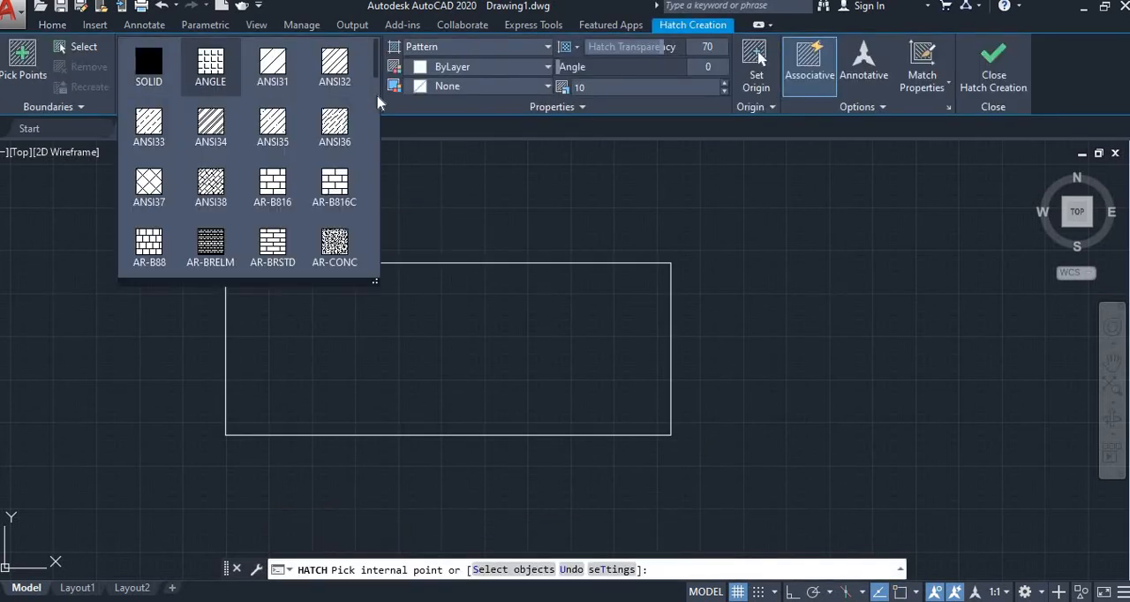
pyautogui.moveTo(238, 108)
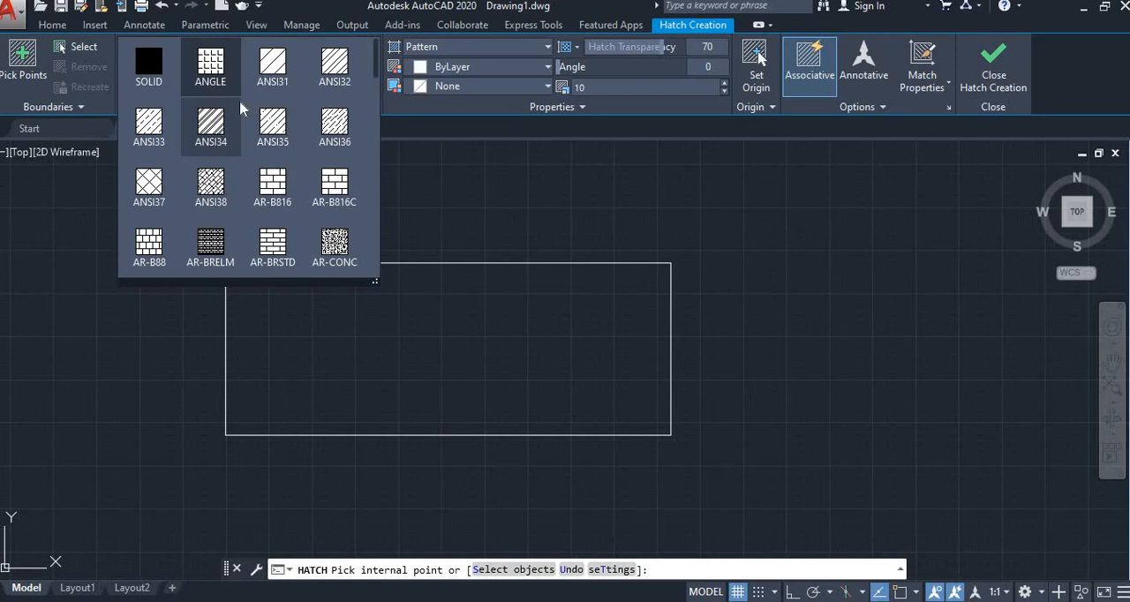
pyautogui.moveTo(272, 188)
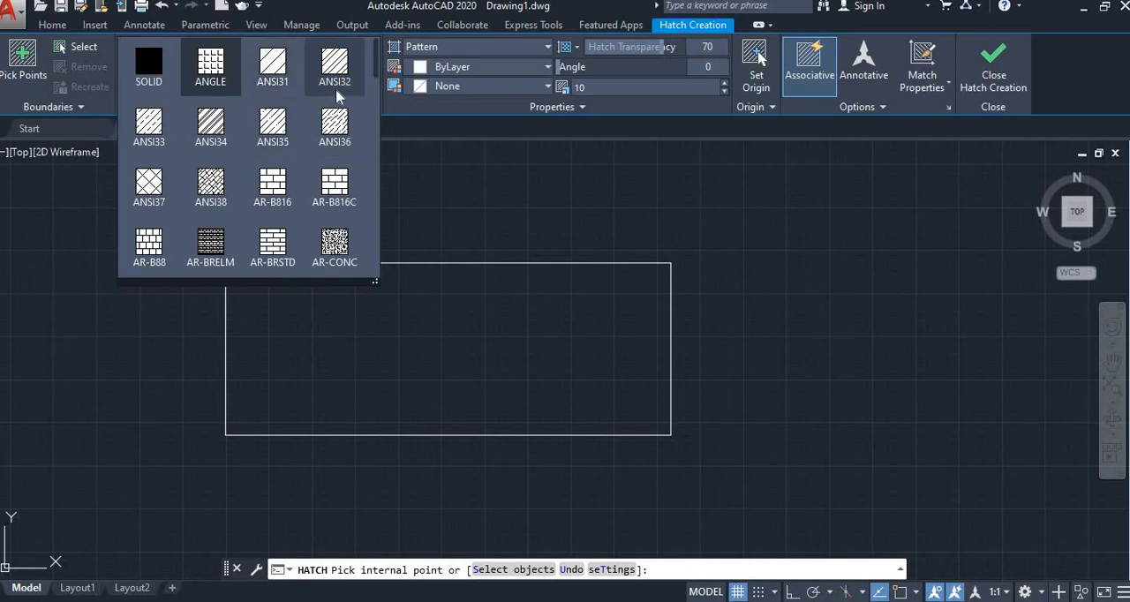
pyautogui.scroll(-3)
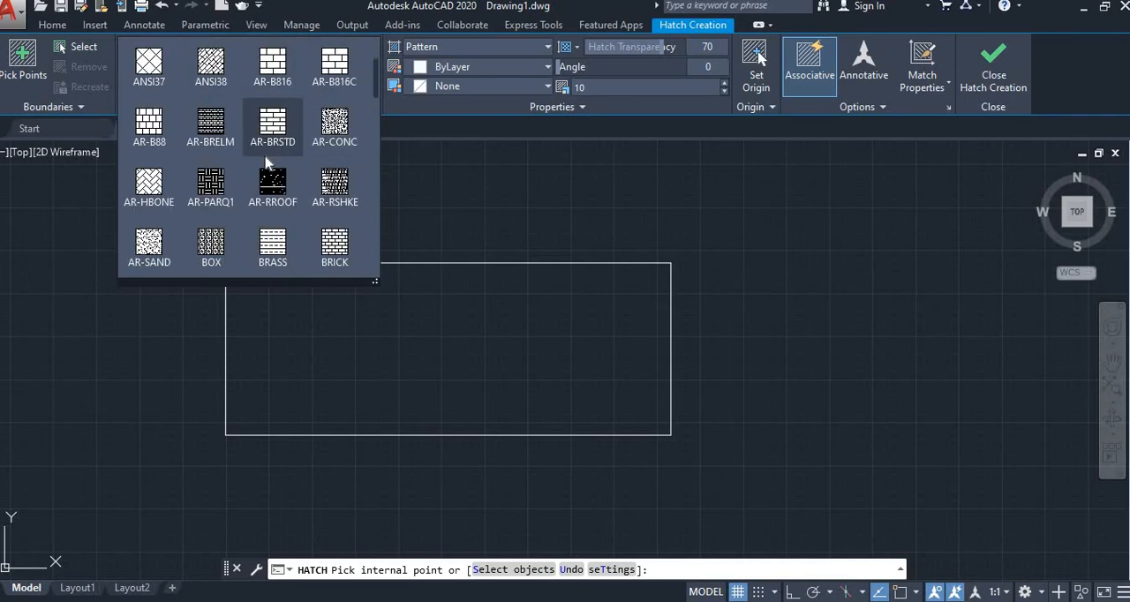
pyautogui.scroll(-3)
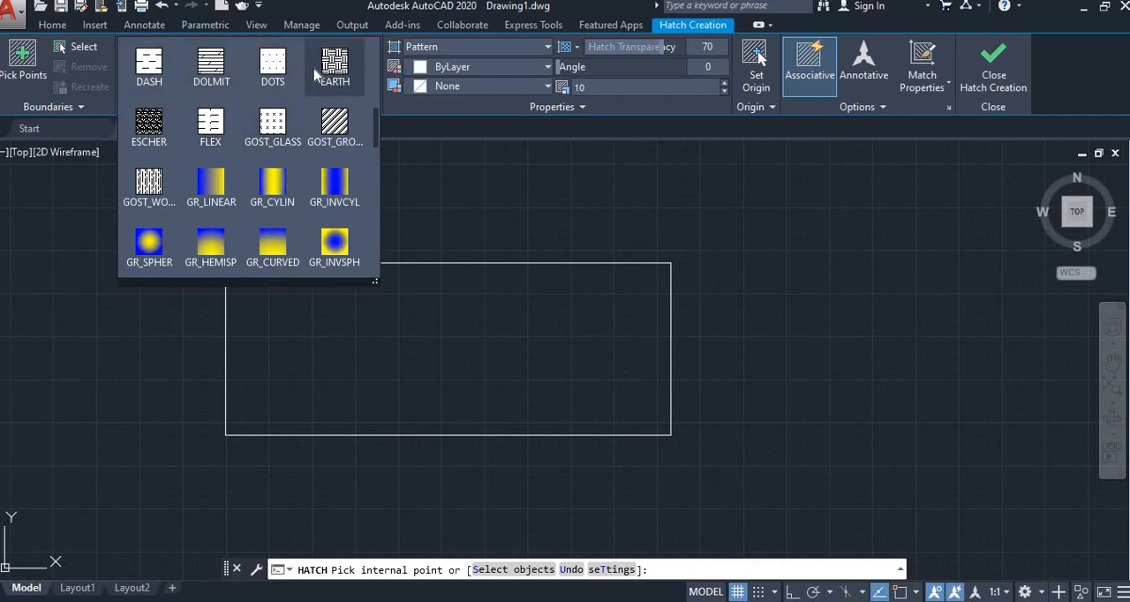
pyautogui.moveTo(312, 112)
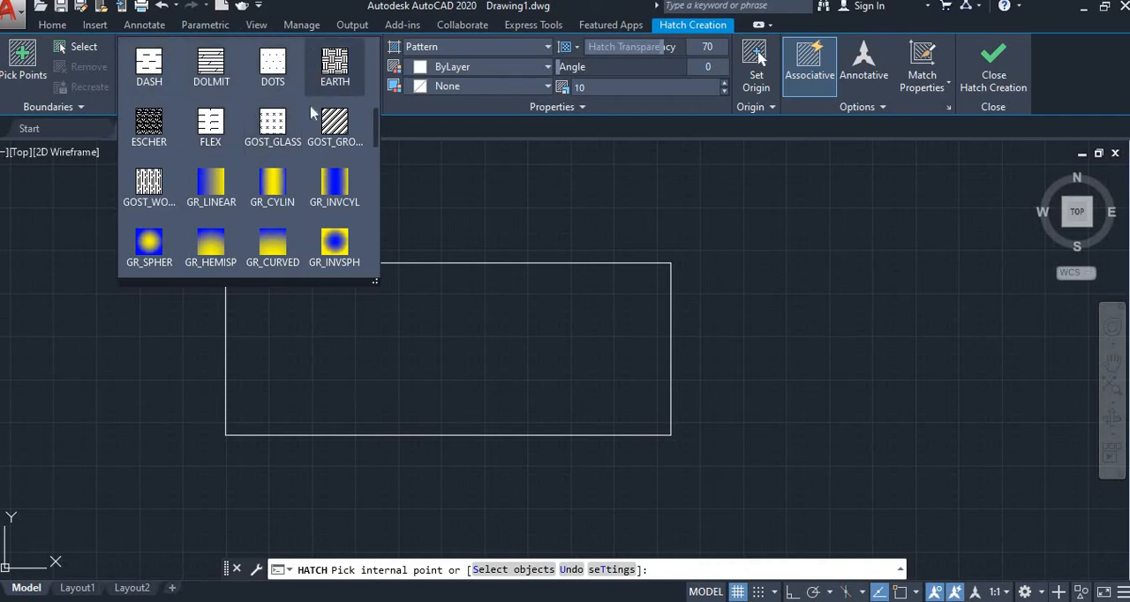
pyautogui.moveTo(281, 157)
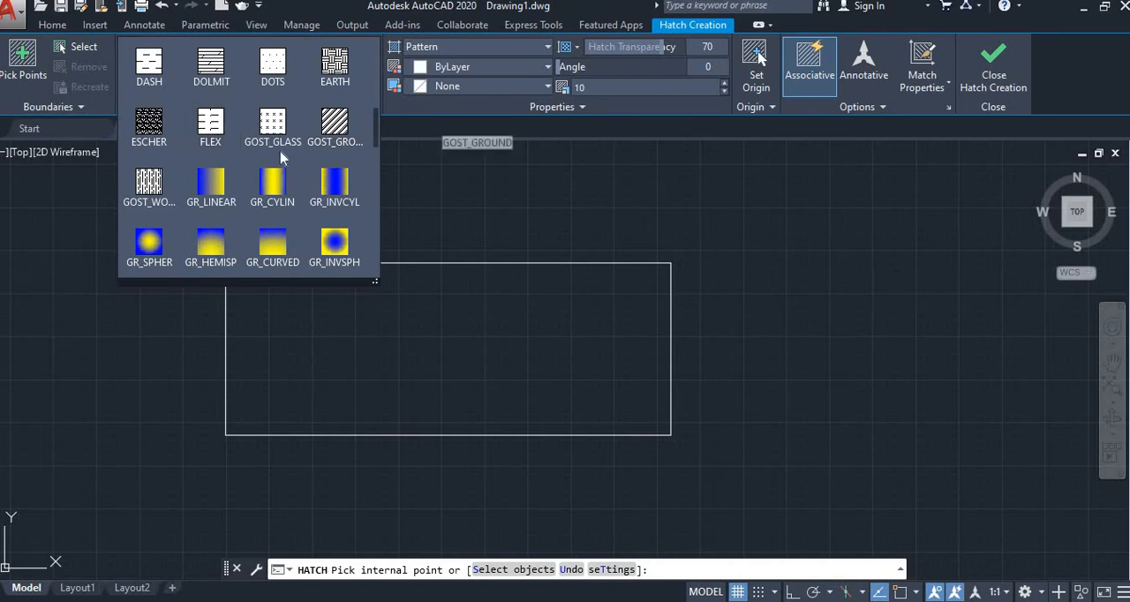
pyautogui.scroll(3)
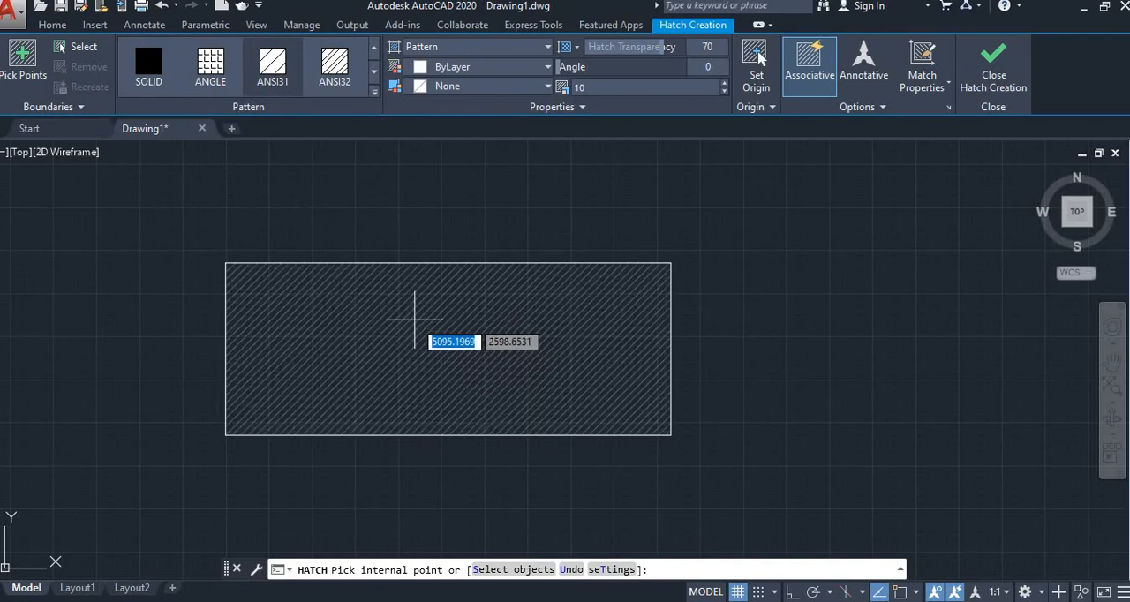
pyautogui.moveTo(397, 284)
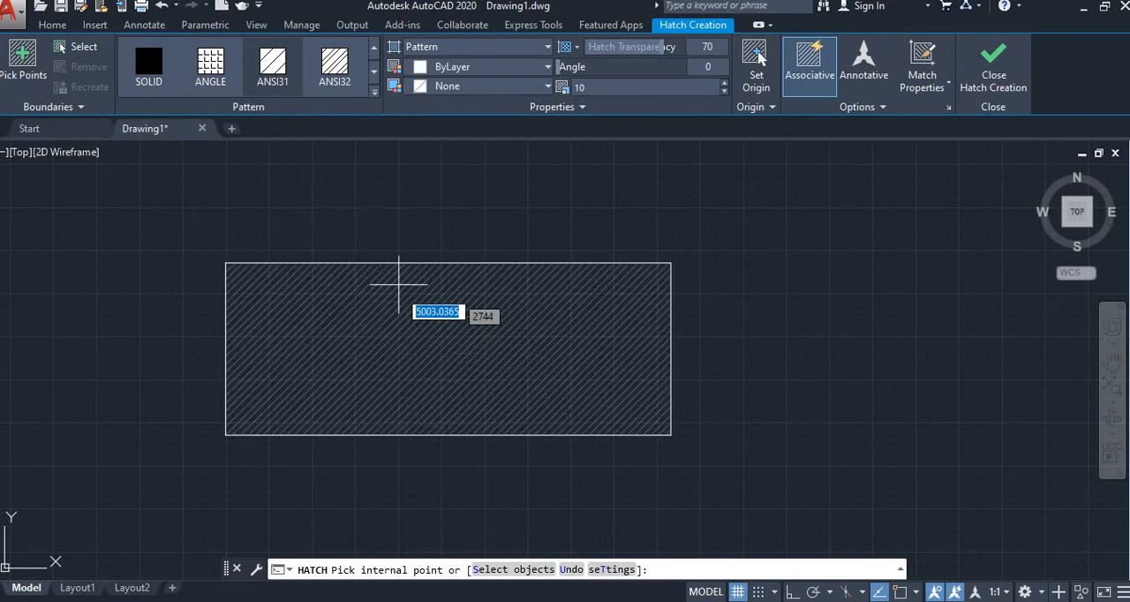
# Pick the rectangle's interior as the ANSI31 hatch area
pyautogui.click(409, 318)
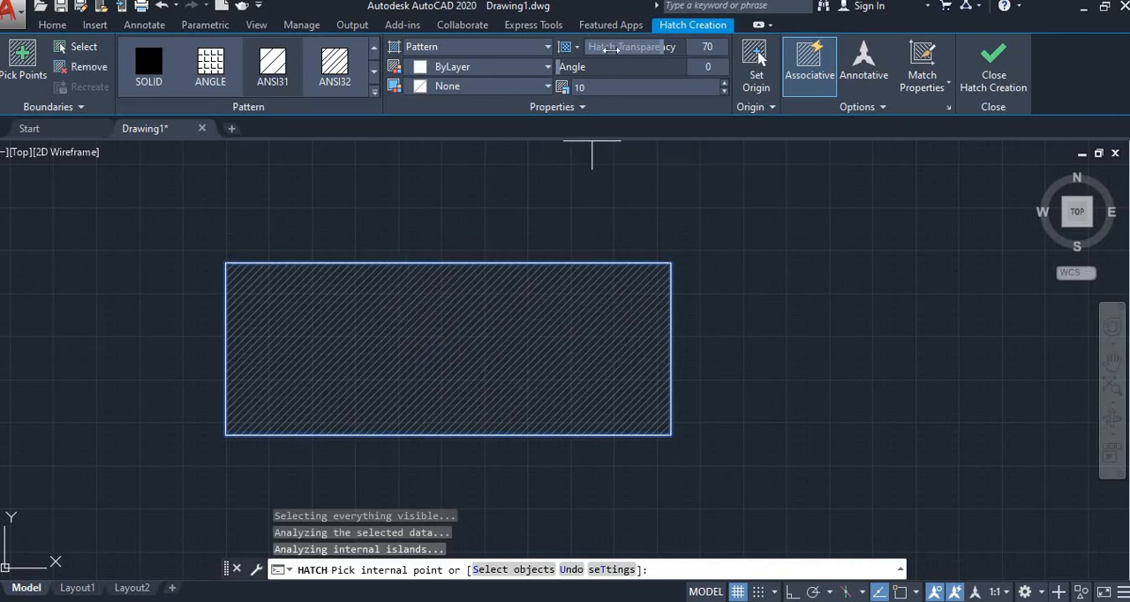
pyautogui.moveTo(631, 46)
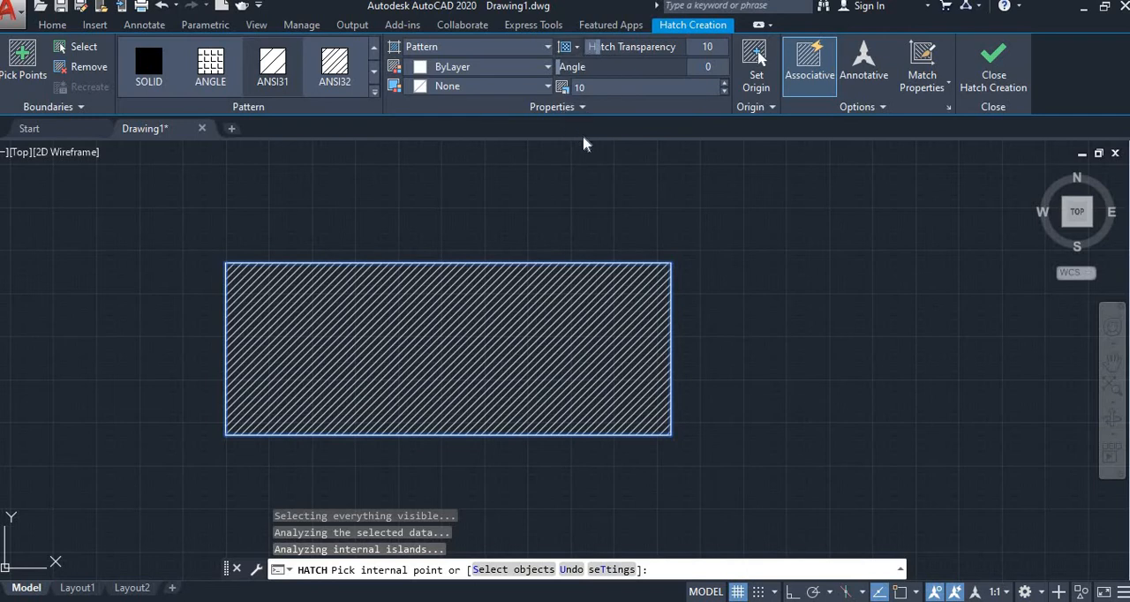
pyautogui.moveTo(621, 159)
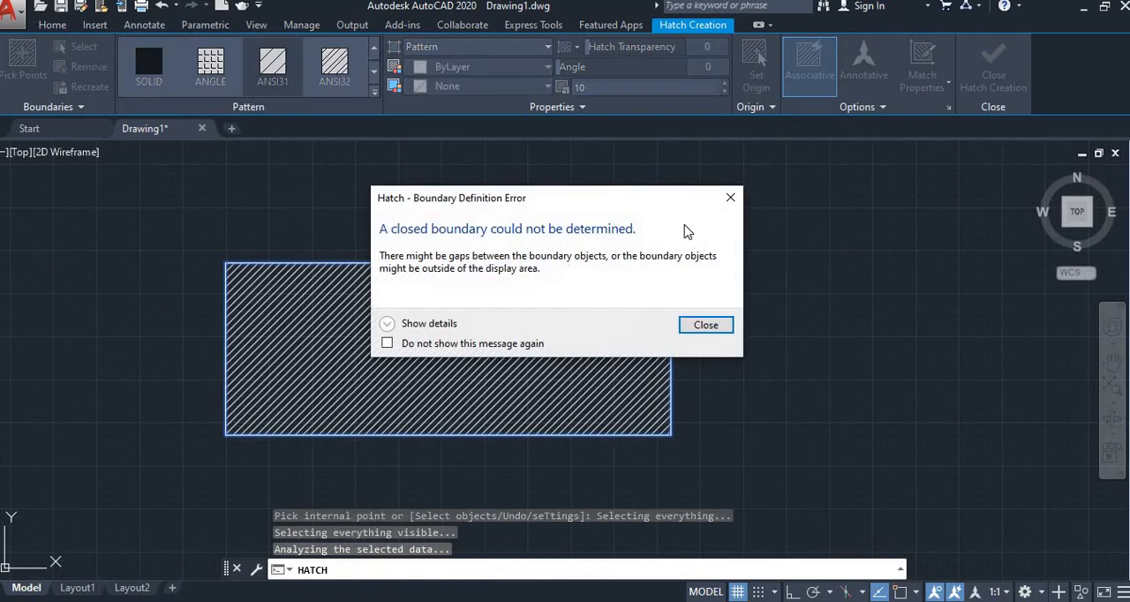
# Dismiss the boundary error, raise the hatch scale, adjust the angle, and close Hatch Creation
pyautogui.click(706, 325)
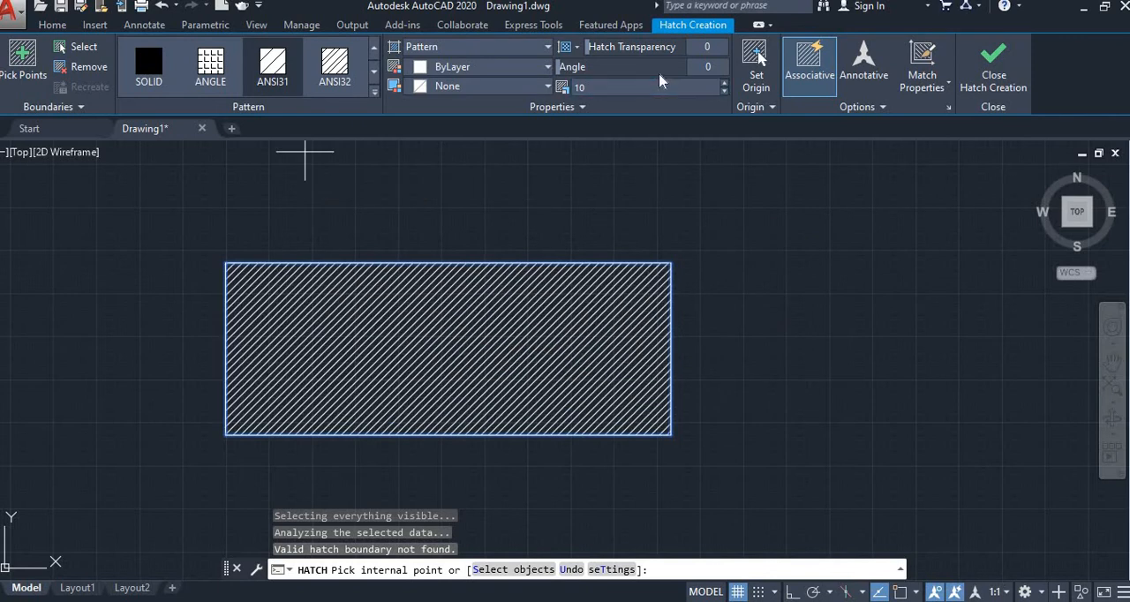
pyautogui.moveTo(724, 87)
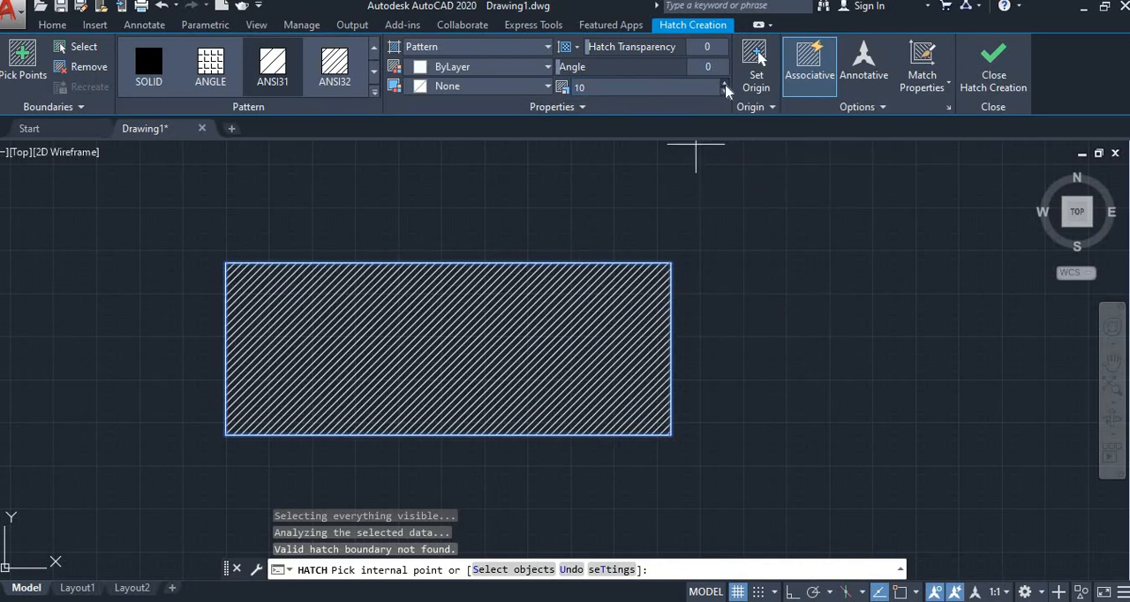
pyautogui.moveTo(724, 86)
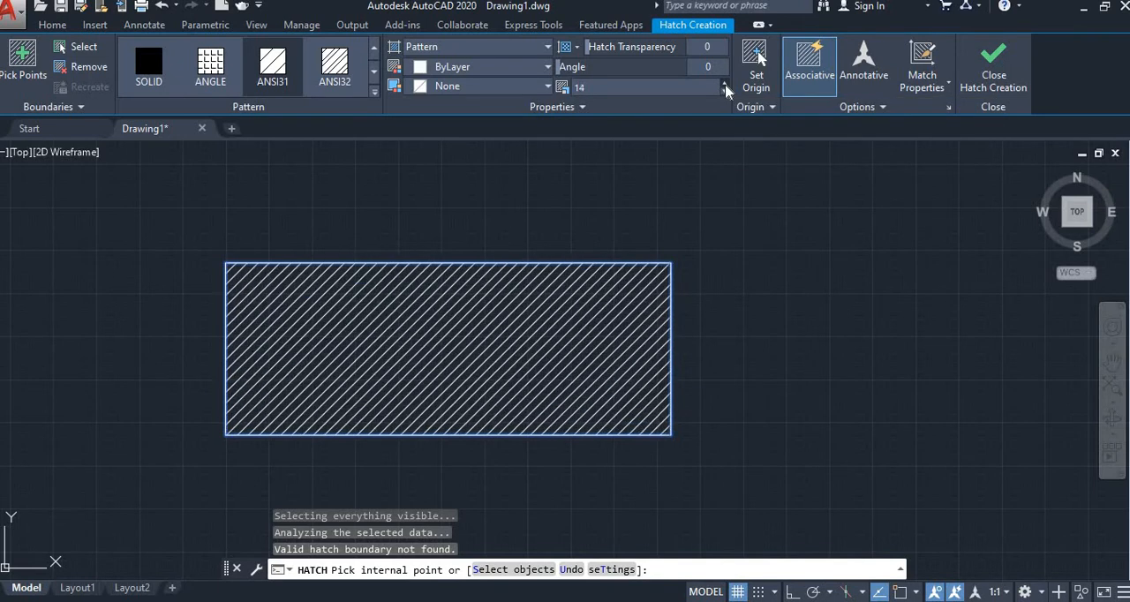
pyautogui.click(724, 83)
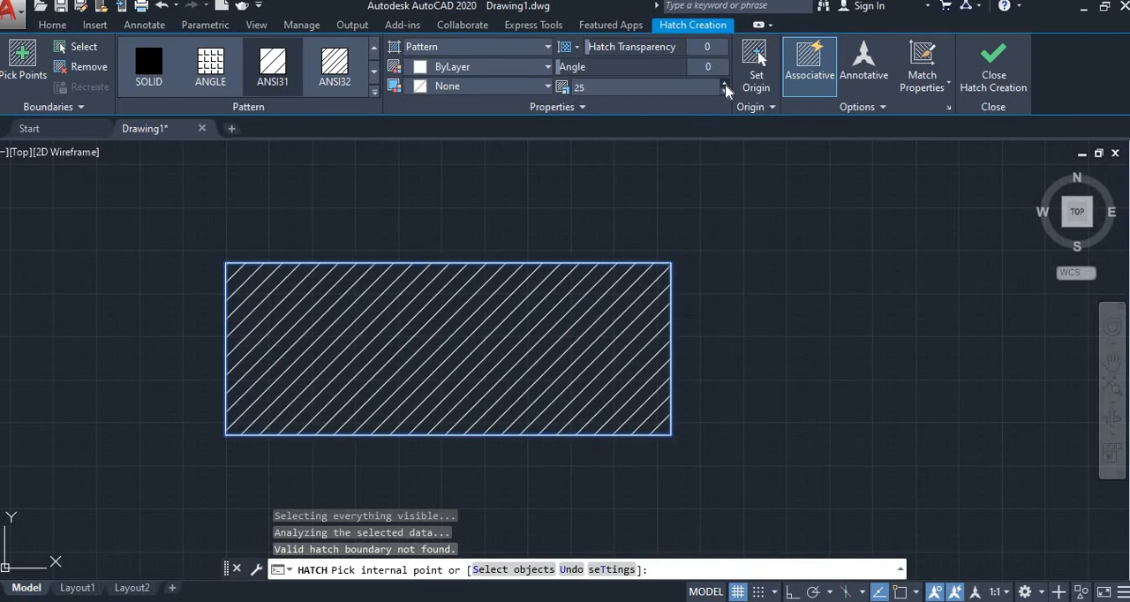
pyautogui.click(724, 83)
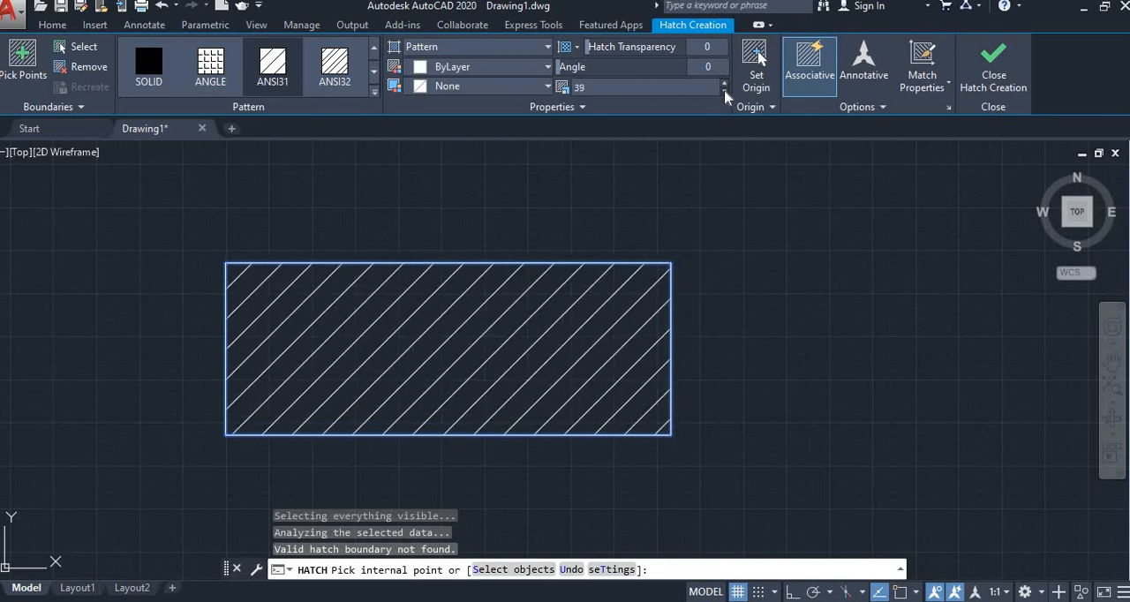
pyautogui.click(725, 92)
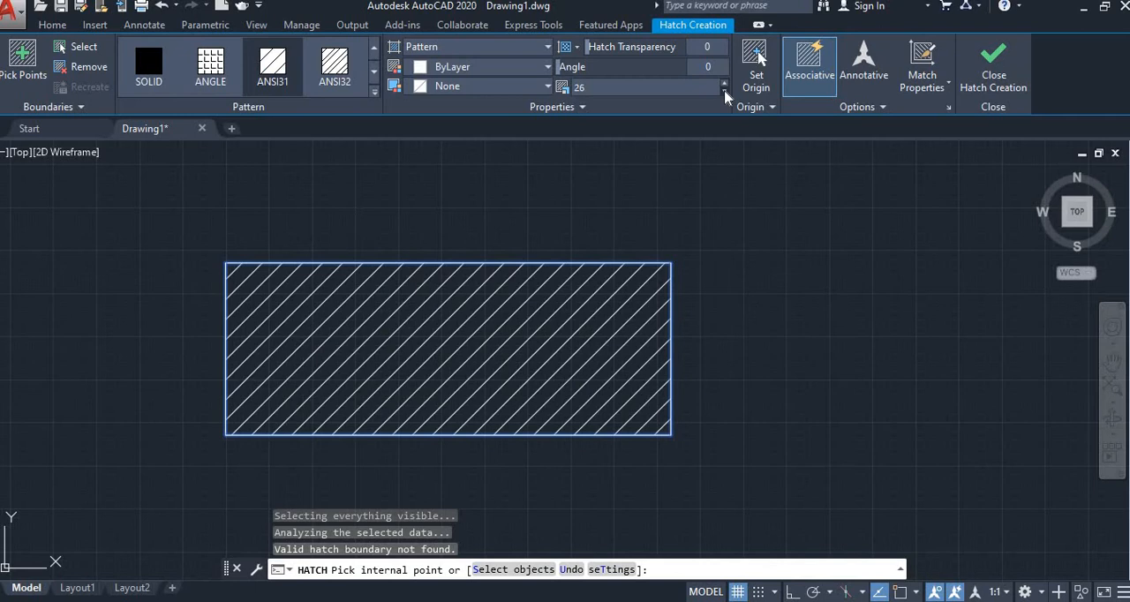
pyautogui.click(723, 91)
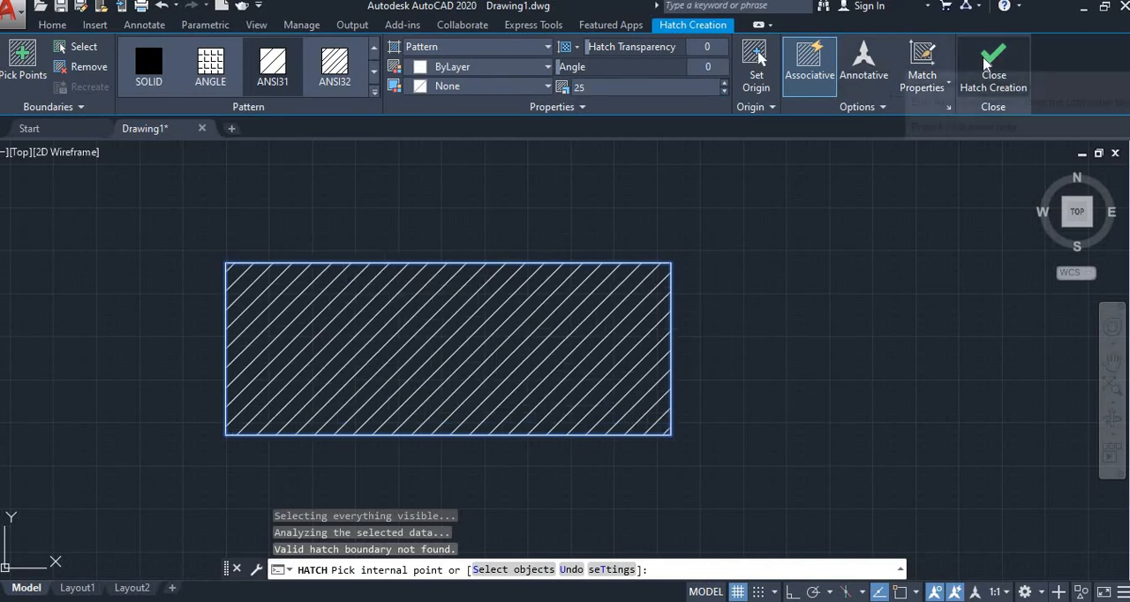
pyautogui.click(993, 67)
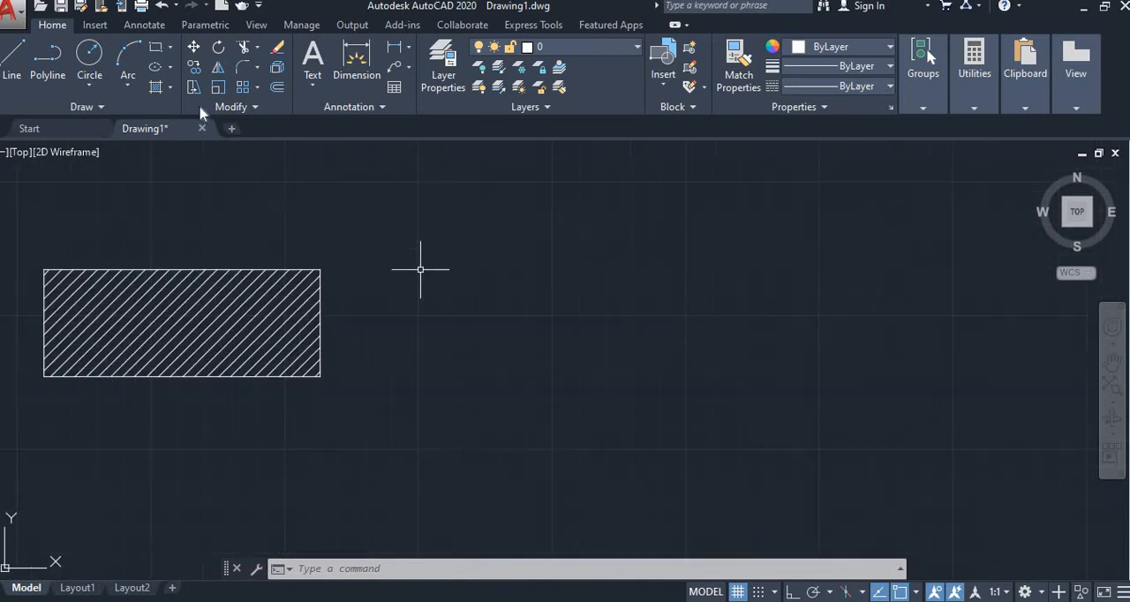
# Draw a second empty rectangle to the right of the hatched one
pyautogui.click(420, 269)
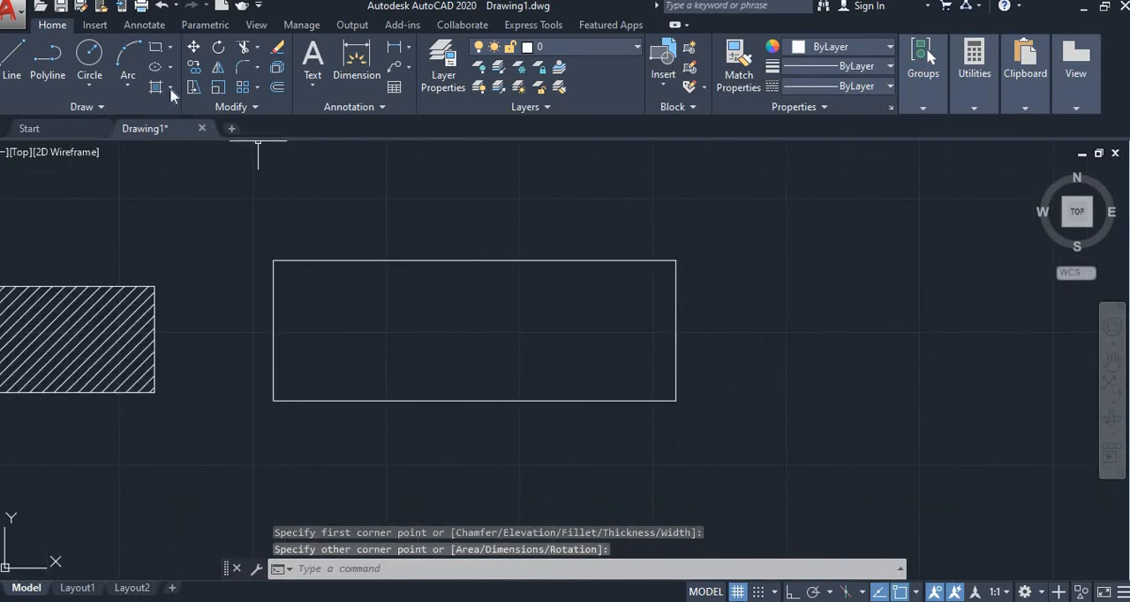
pyautogui.click(172, 94)
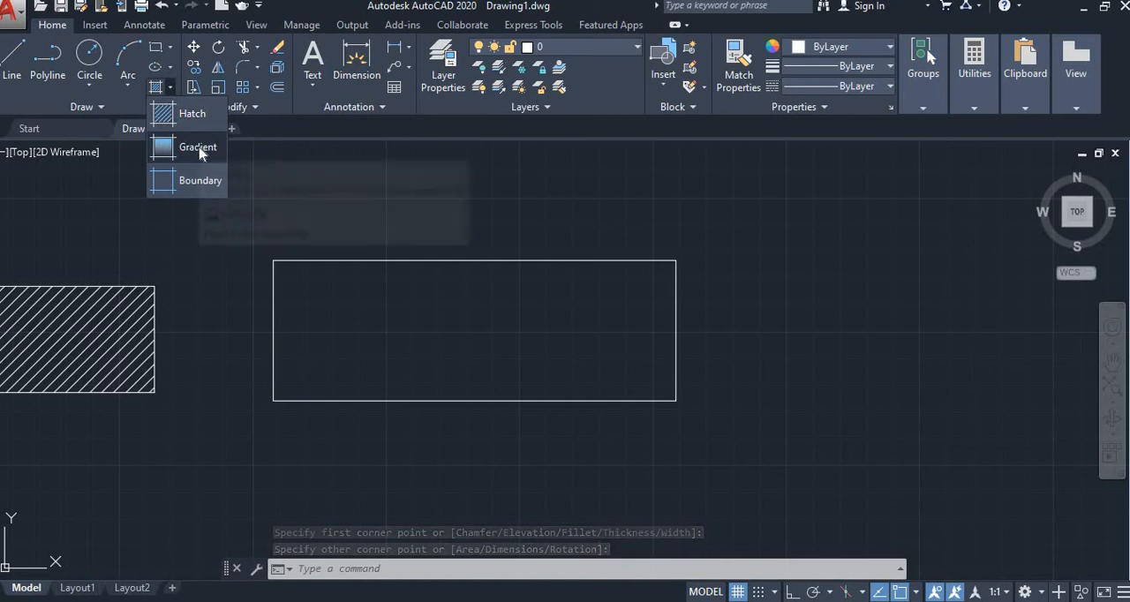
# Apply a Gradient fill, set the first colour to pink, and dismiss the boundary error
pyautogui.click(198, 146)
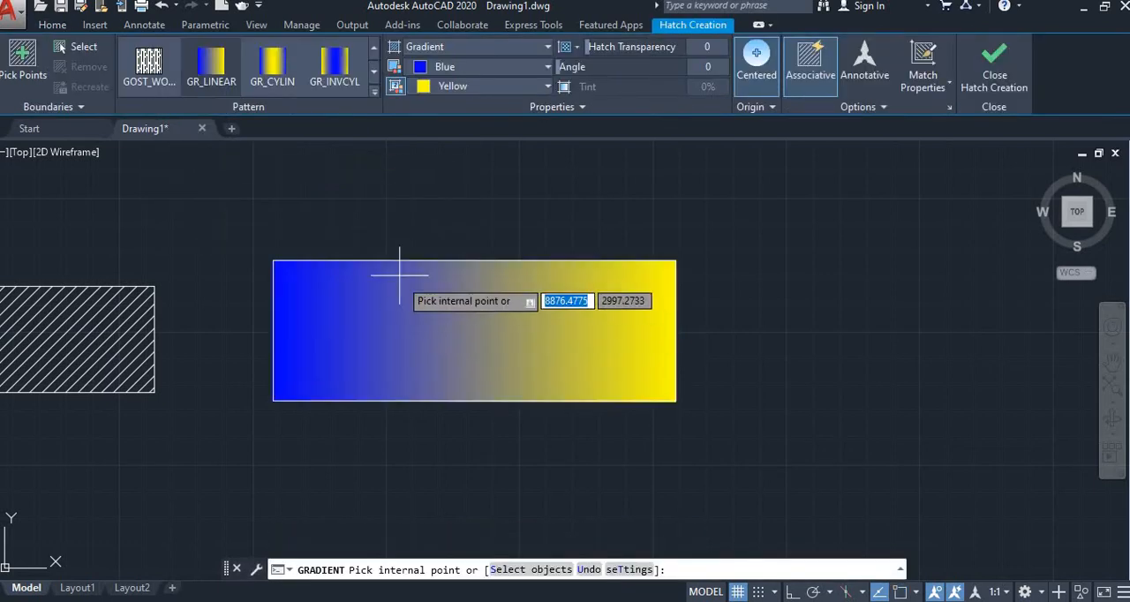
pyautogui.moveTo(406, 331)
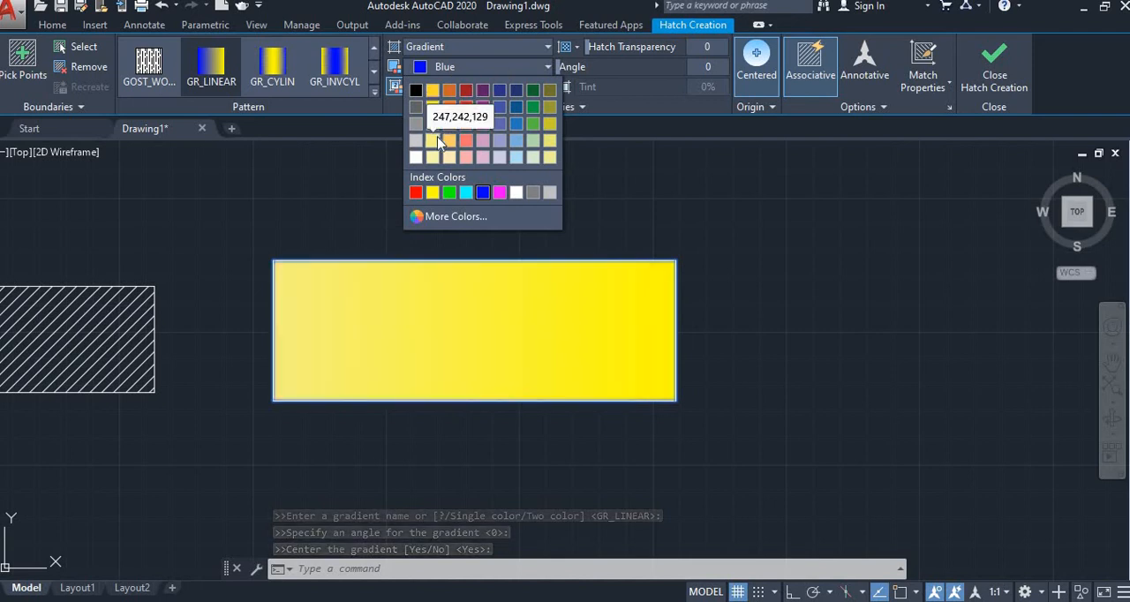
pyautogui.click(440, 141)
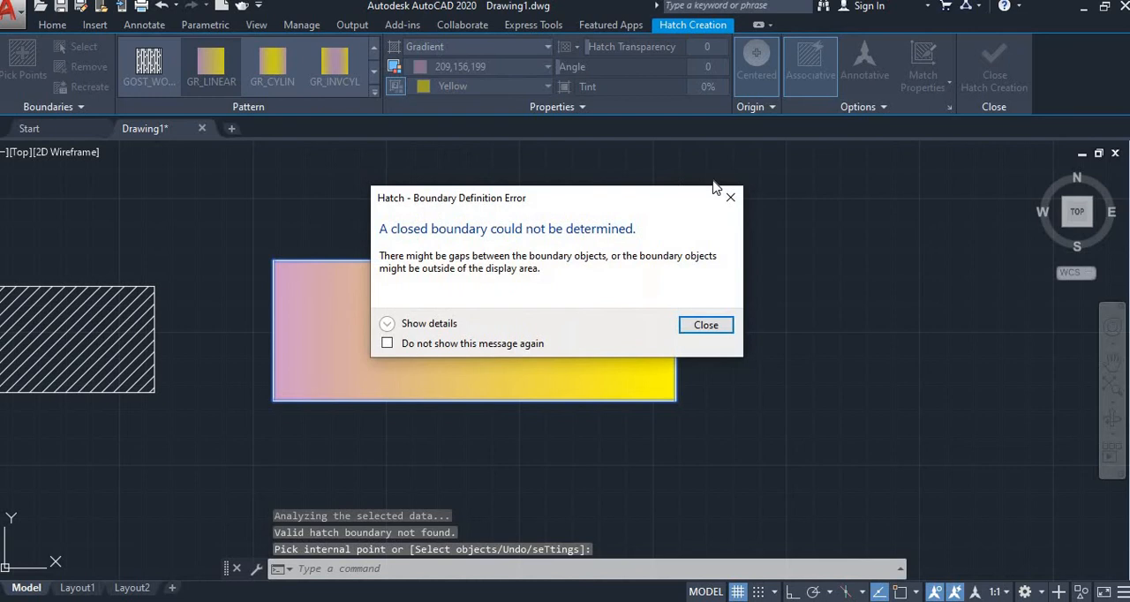
pyautogui.click(705, 325)
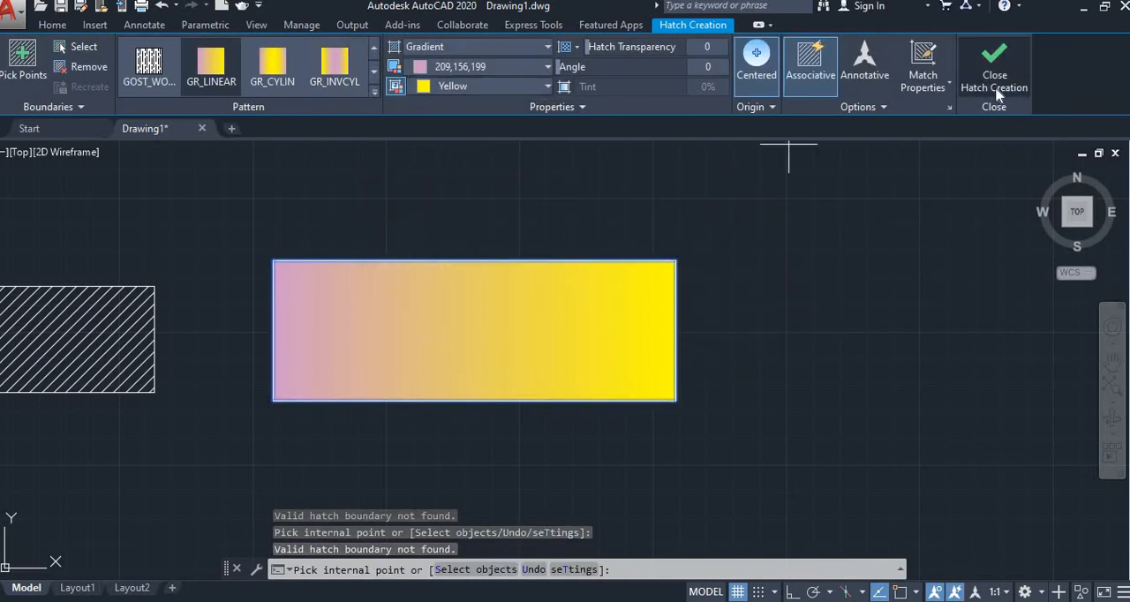
pyautogui.moveTo(789, 243)
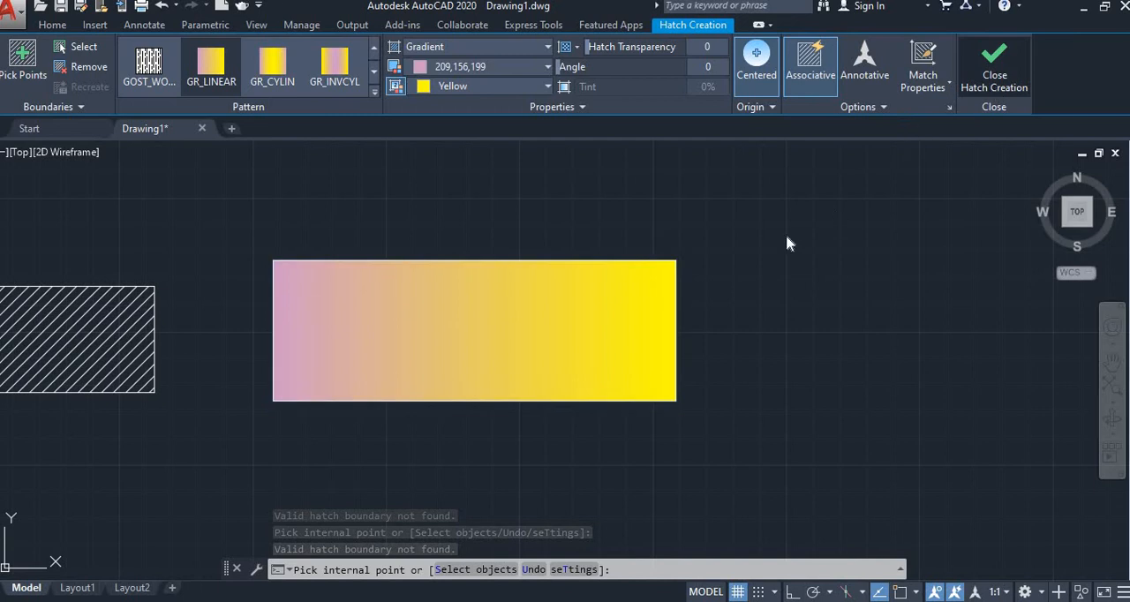
# Close the gradient and draw two vertical and two horizontal lines crossing into a rough square
pyautogui.click(995, 67)
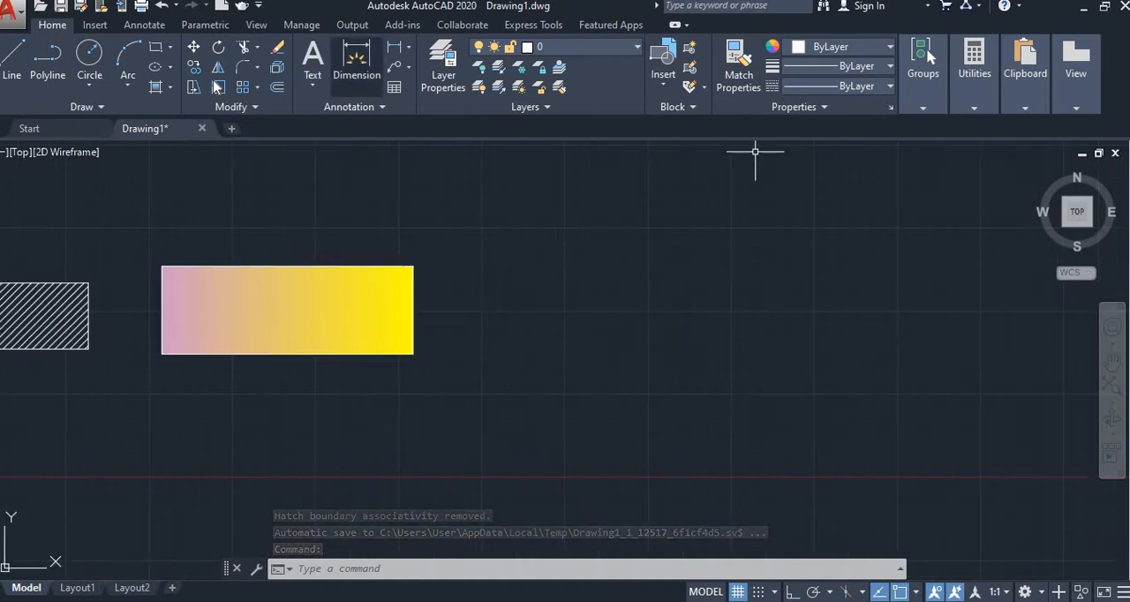
pyautogui.click(160, 87)
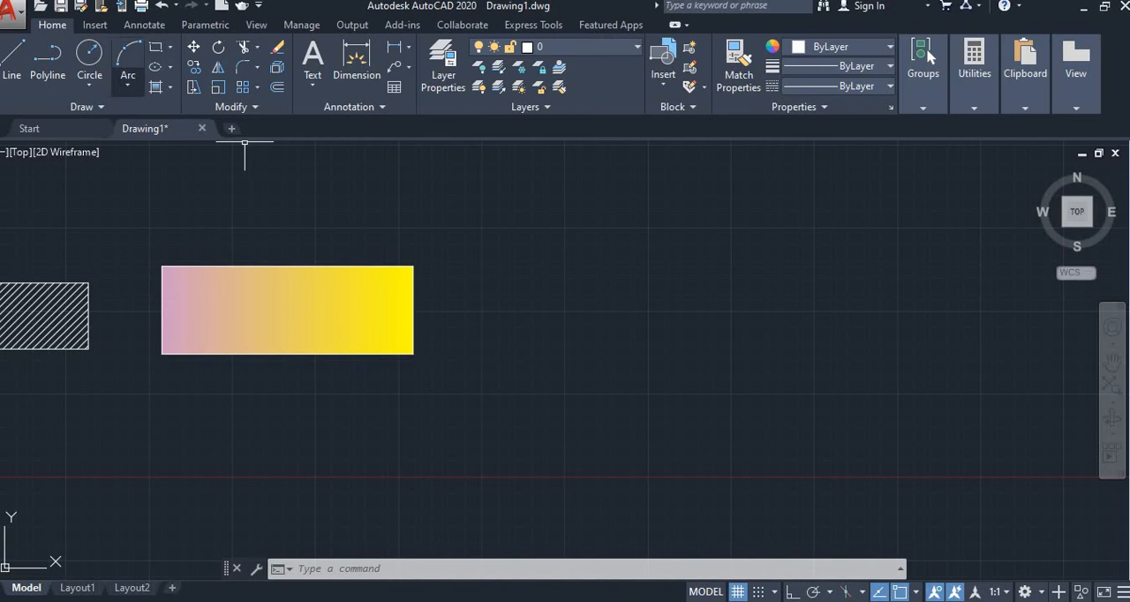
pyautogui.click(12, 60)
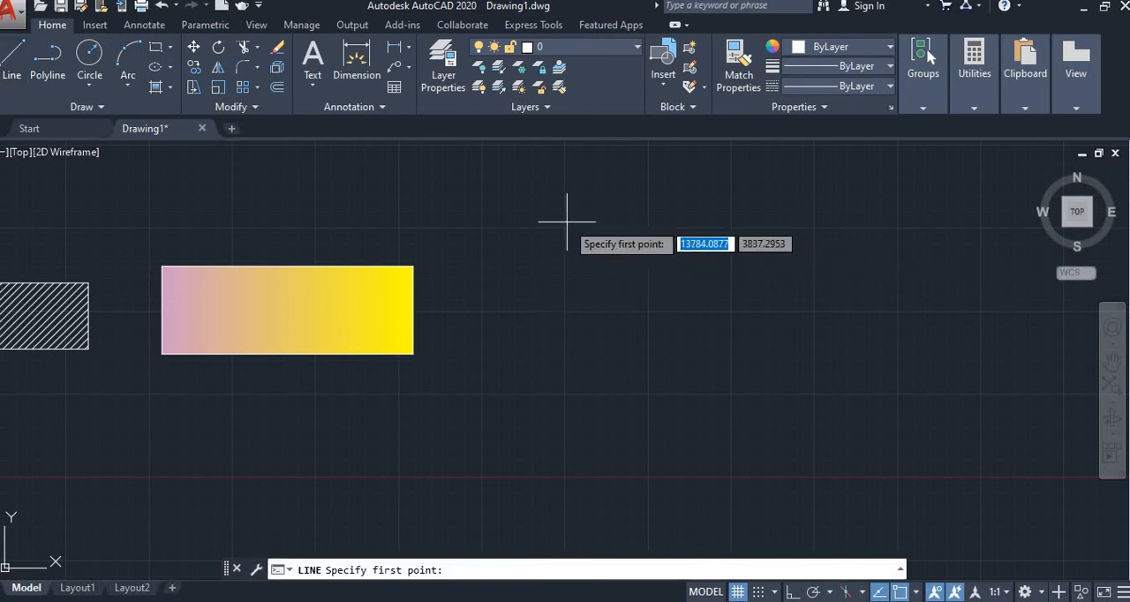
pyautogui.click(563, 459)
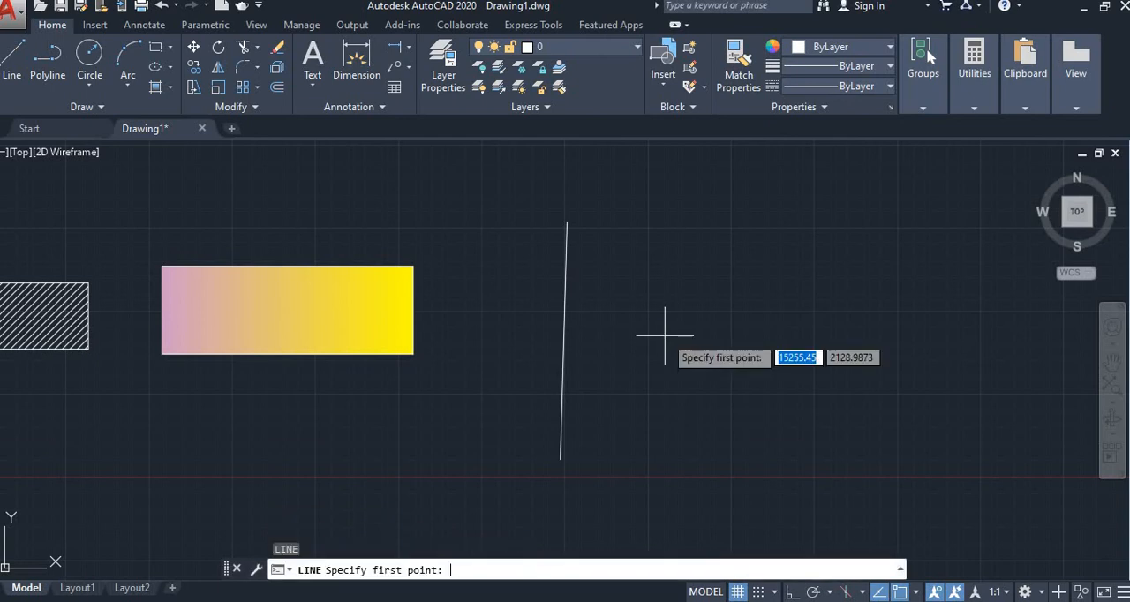
pyautogui.click(664, 336)
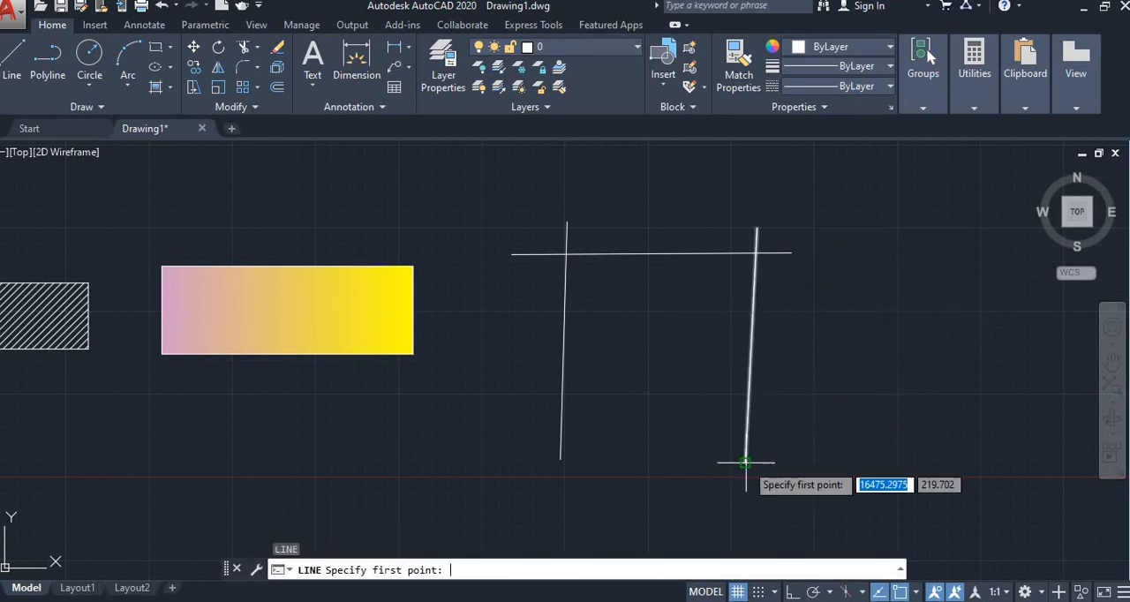
pyautogui.click(747, 461)
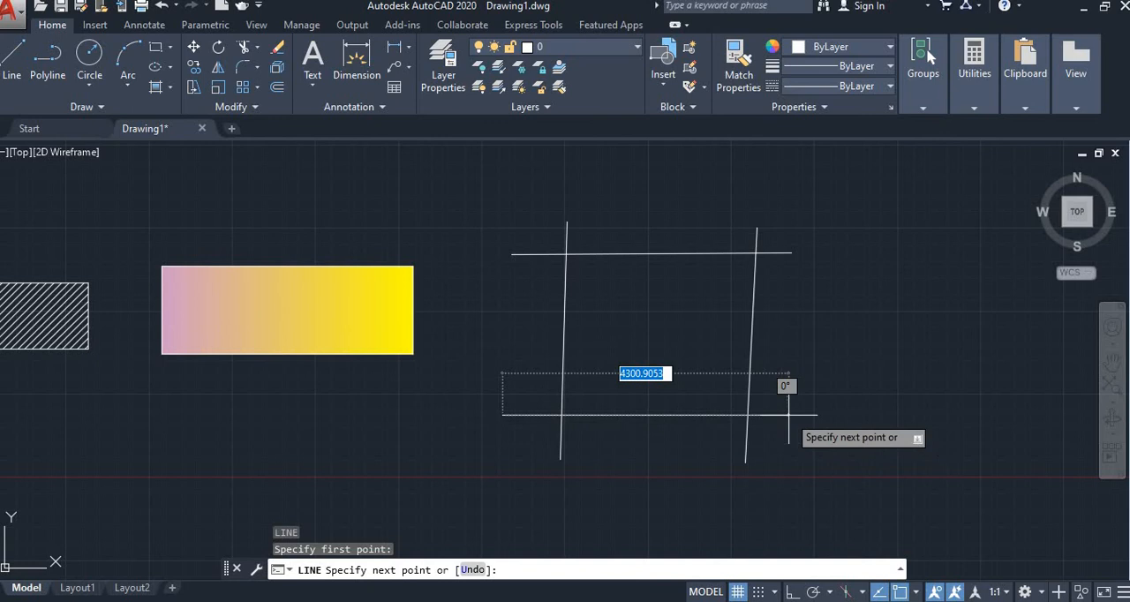
pyautogui.press('Escape')
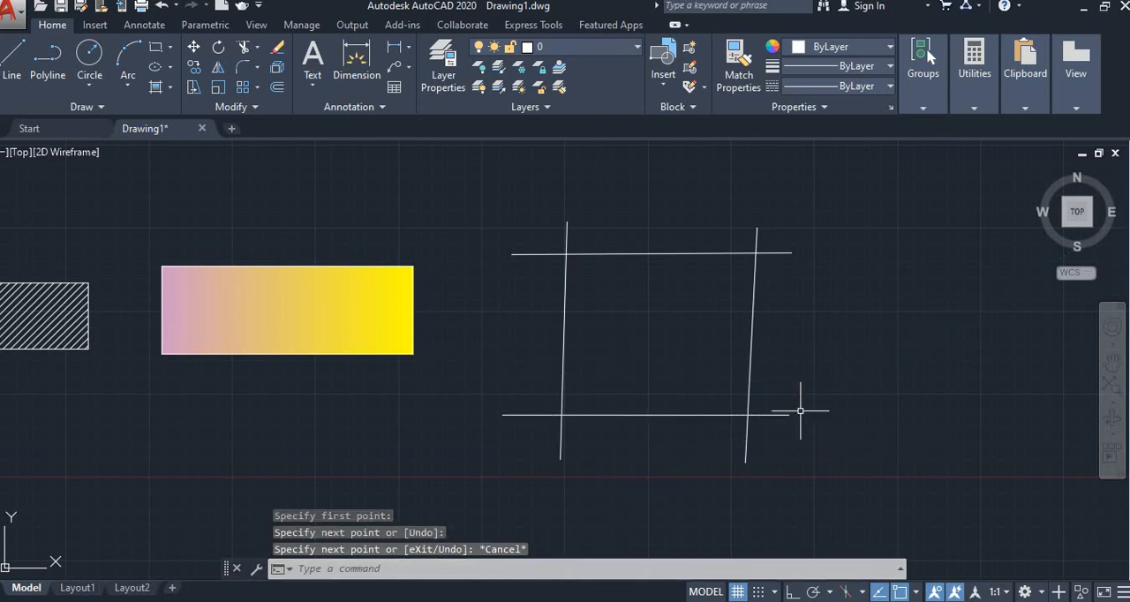
pyautogui.moveTo(620, 248)
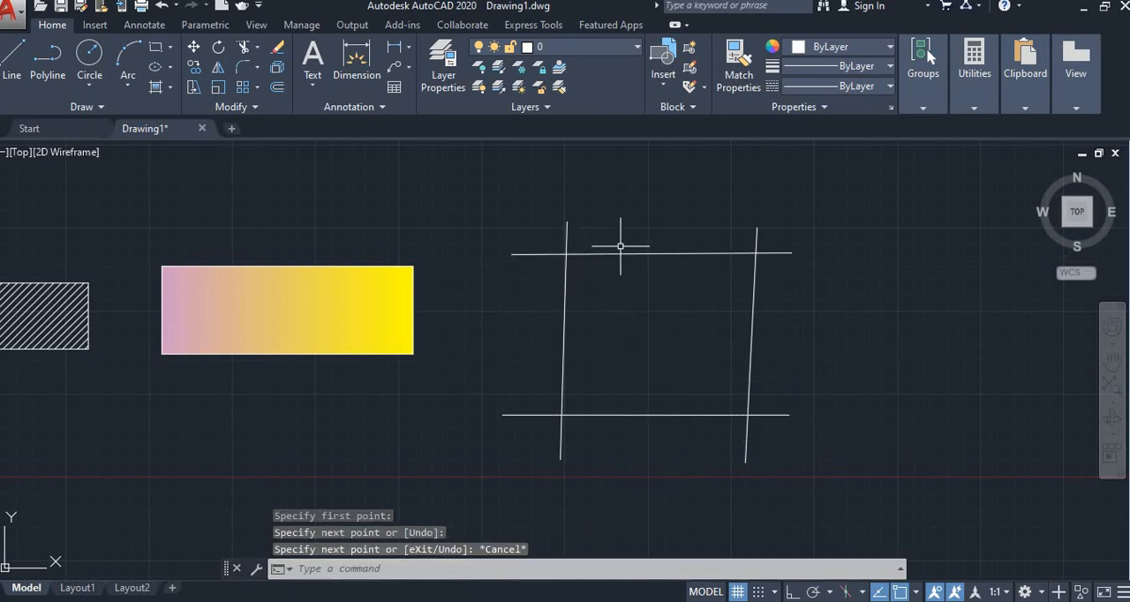
pyautogui.moveTo(656, 312)
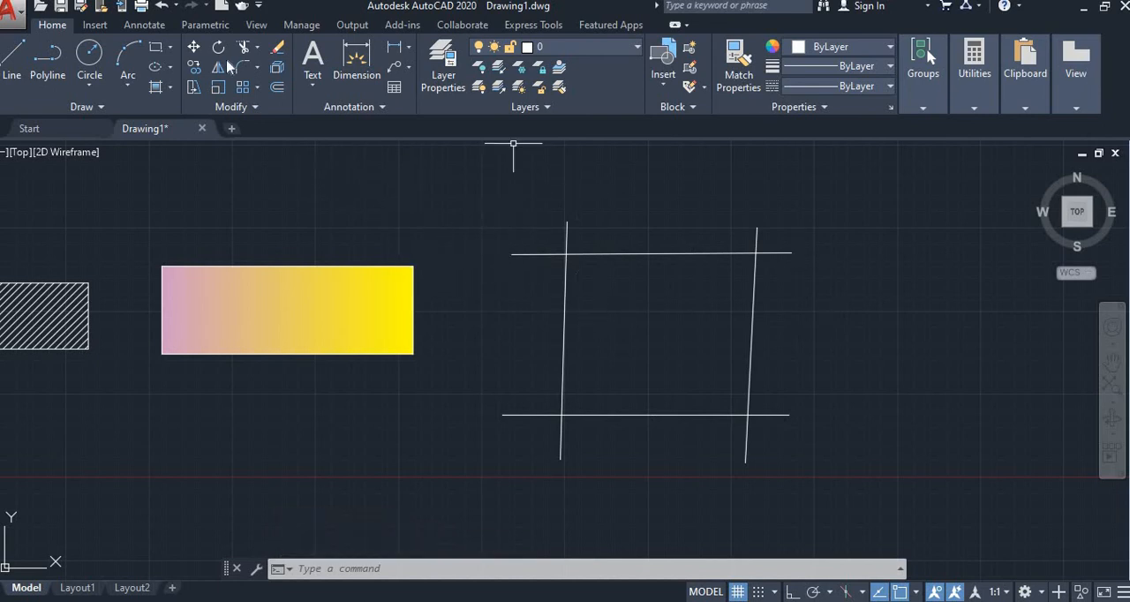
# Run Boundary, pick a point inside the enclosed area, and dismiss the error message
pyautogui.click(162, 87)
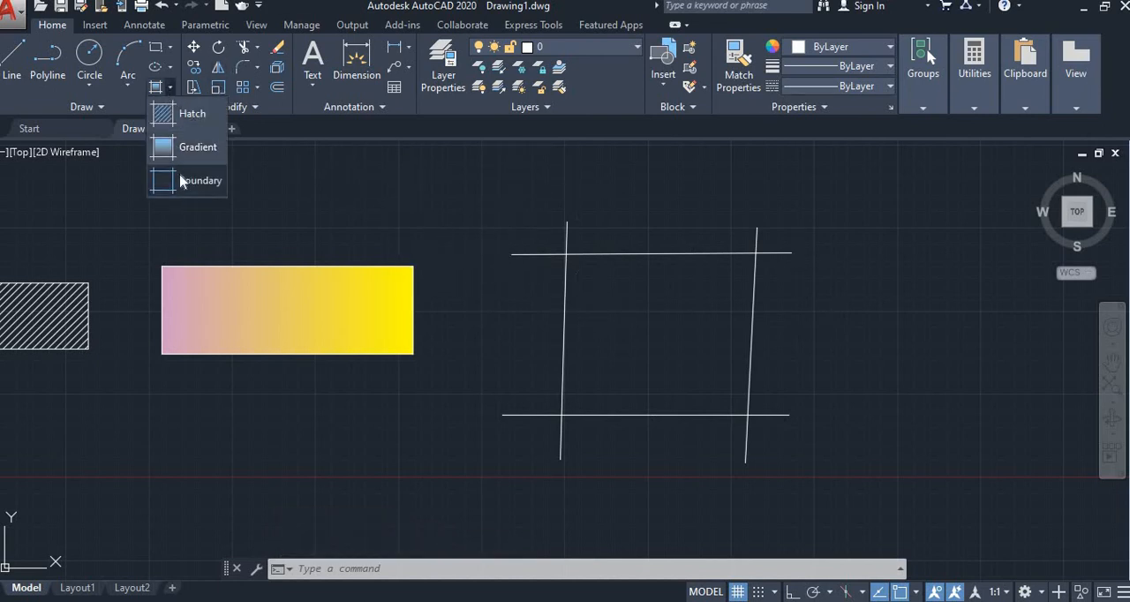
pyautogui.click(201, 180)
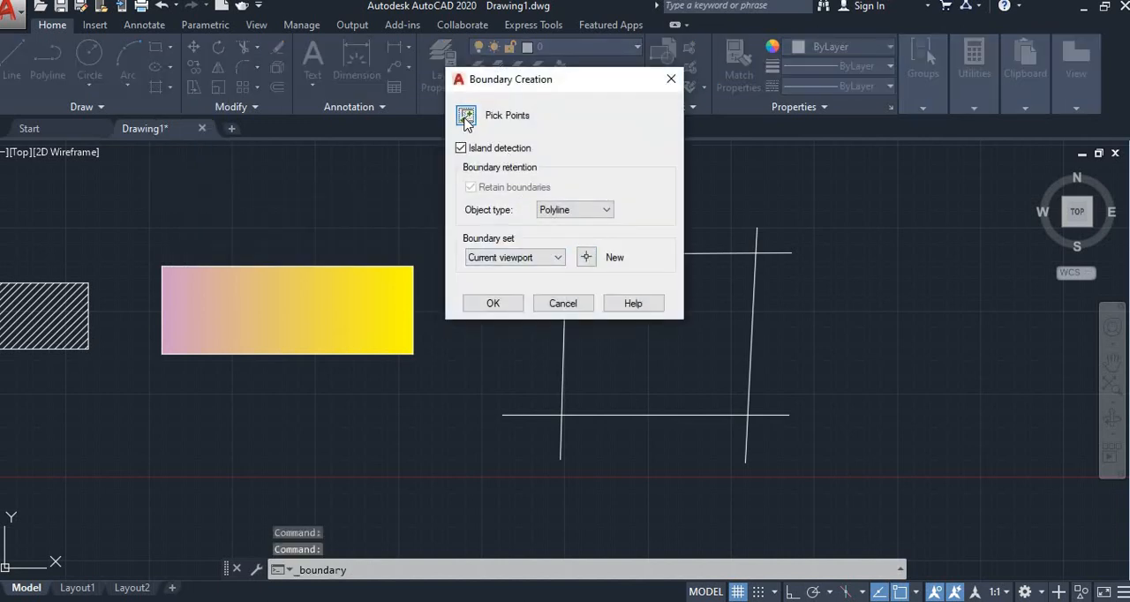
pyautogui.click(465, 116)
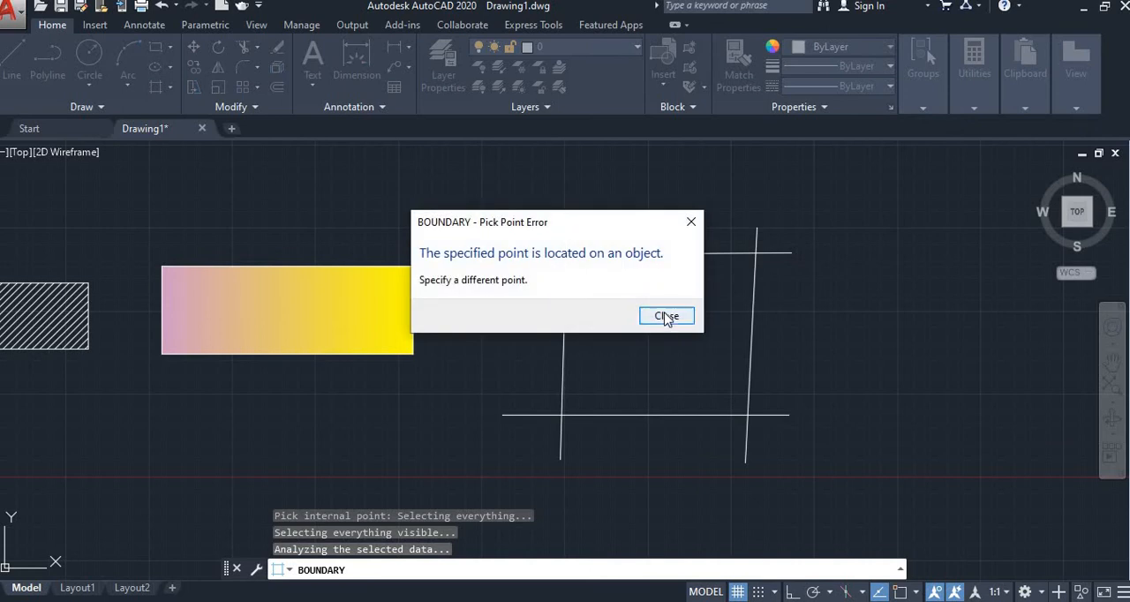
pyautogui.click(666, 317)
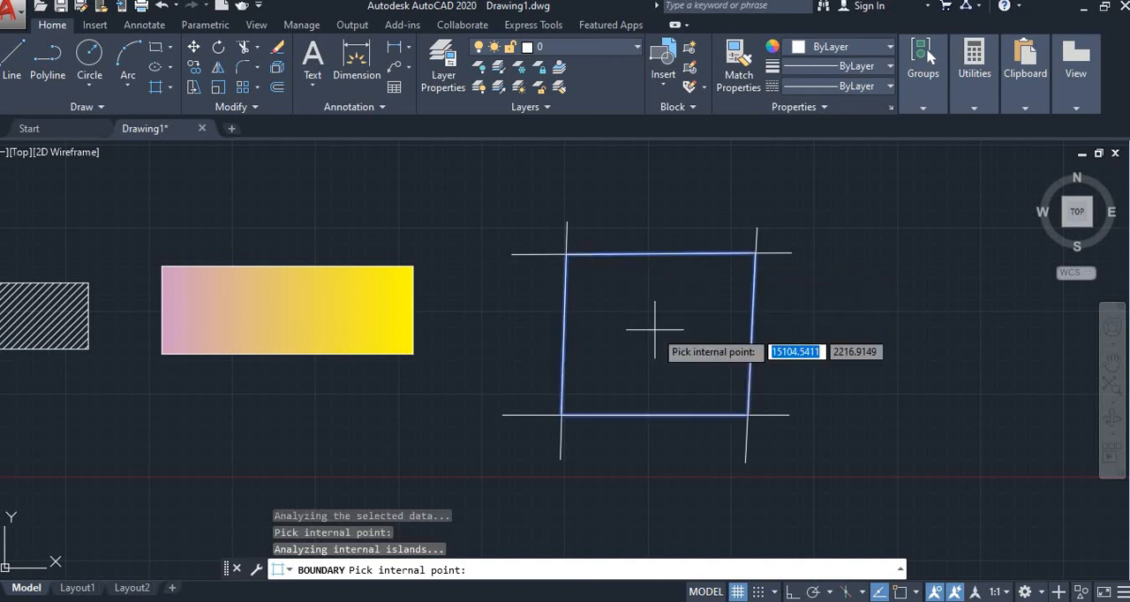
pyautogui.moveTo(607, 328)
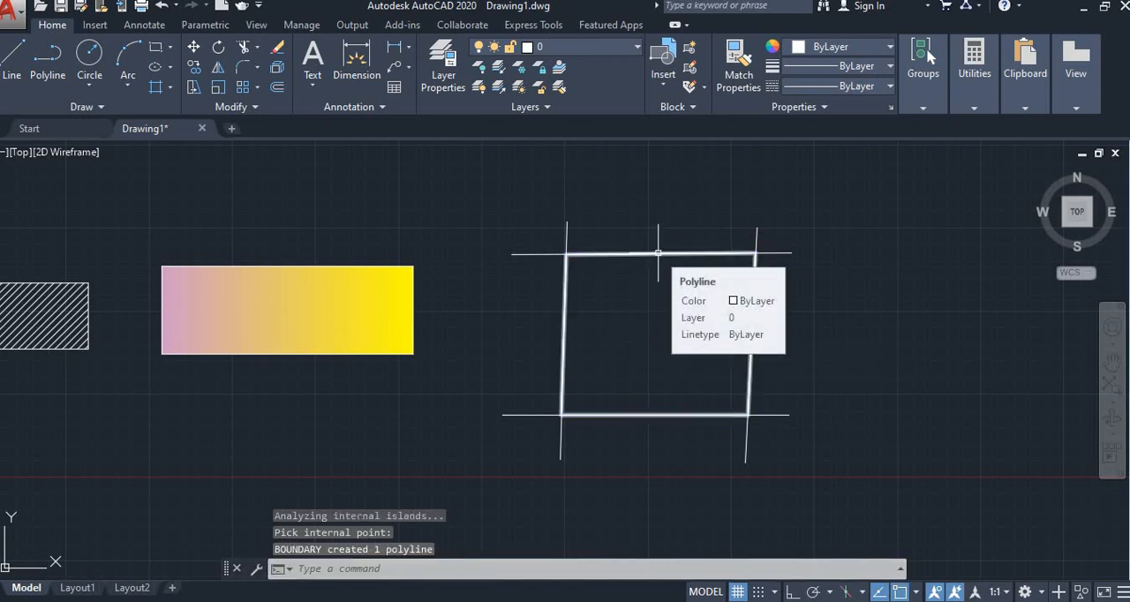
pyautogui.click(169, 87)
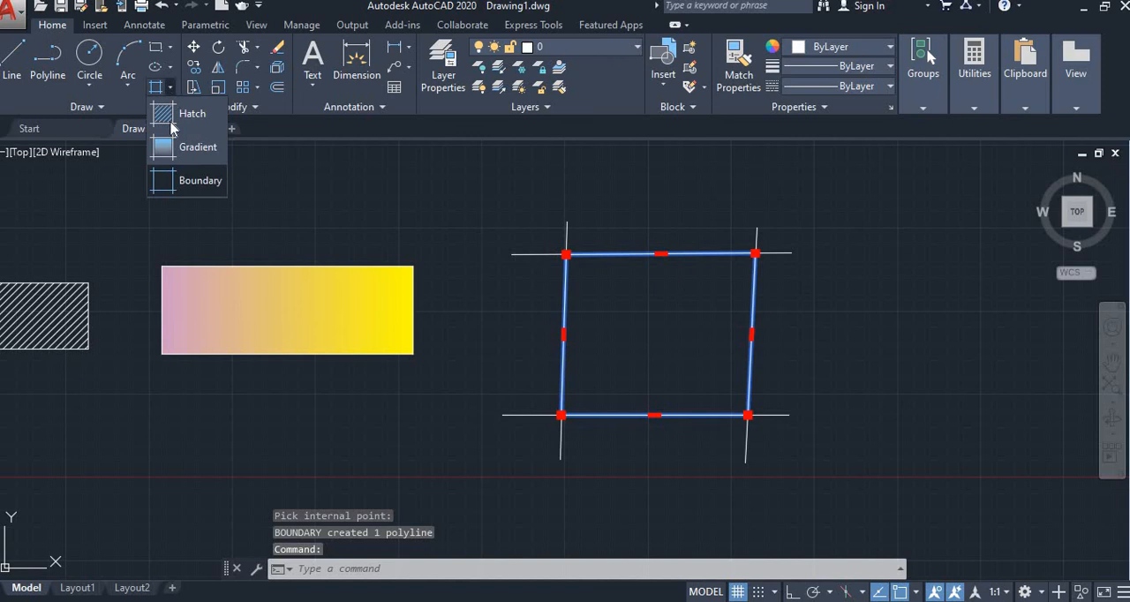
pyautogui.moveTo(199, 180)
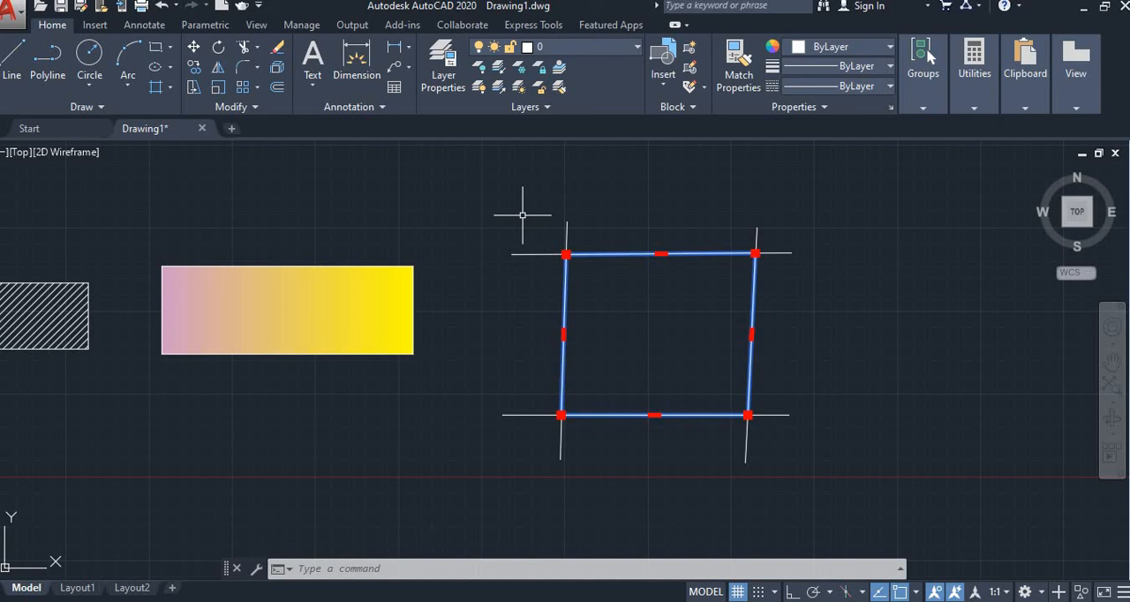
pyautogui.moveTo(487, 194)
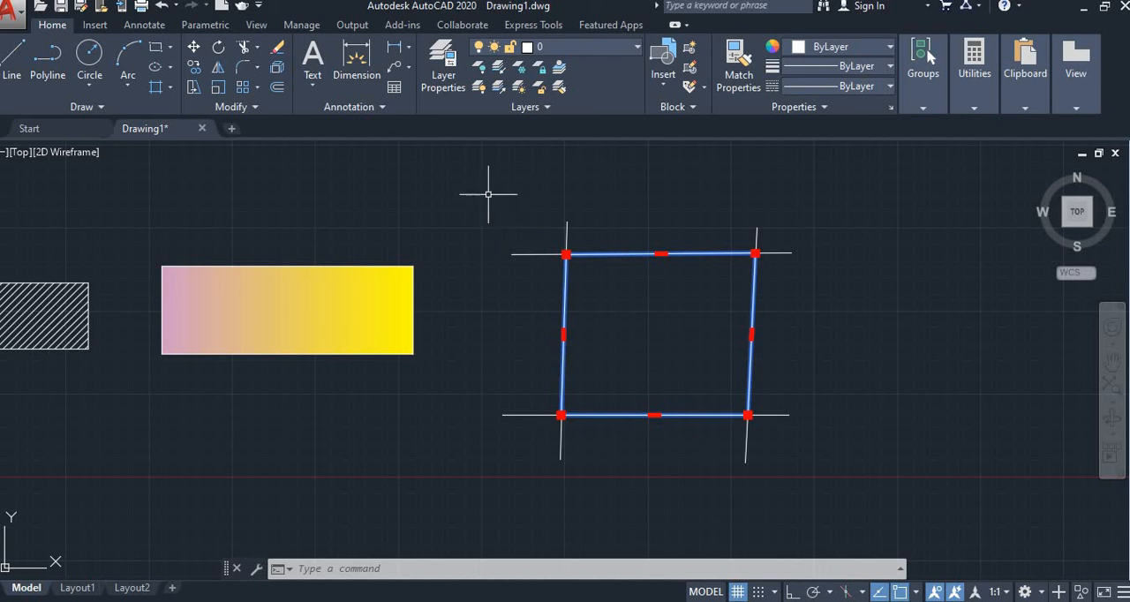
pyautogui.moveTo(477, 172)
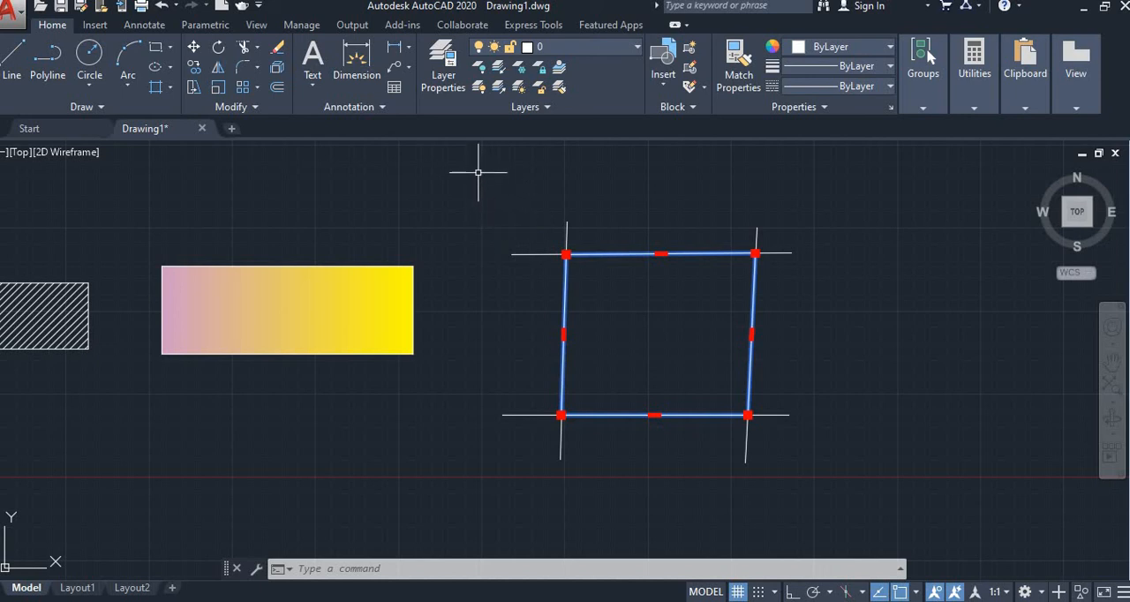
pyautogui.moveTo(557, 210)
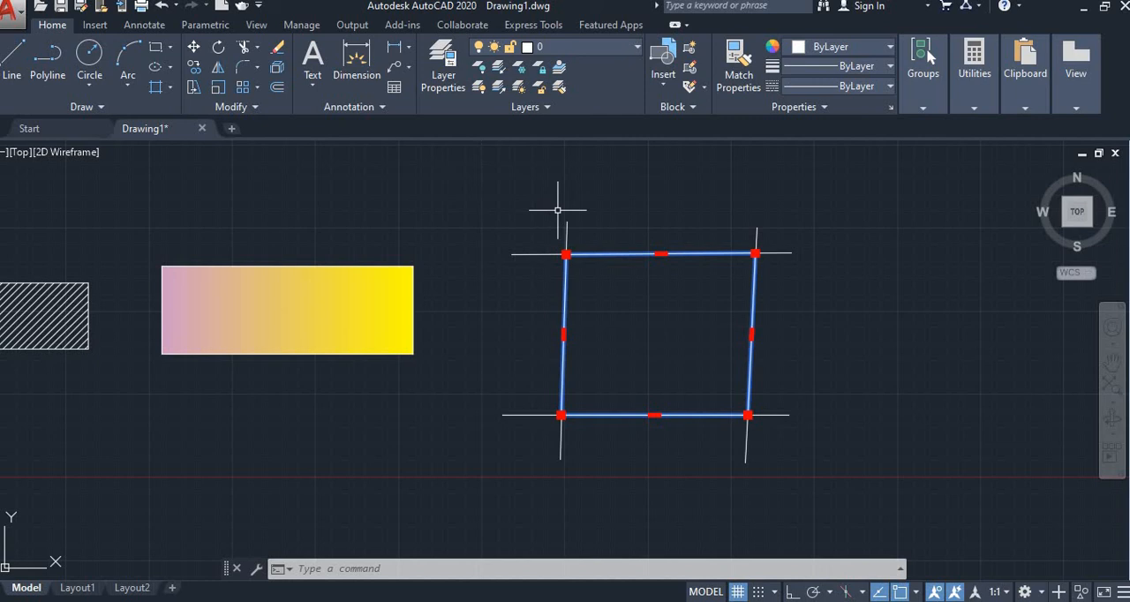